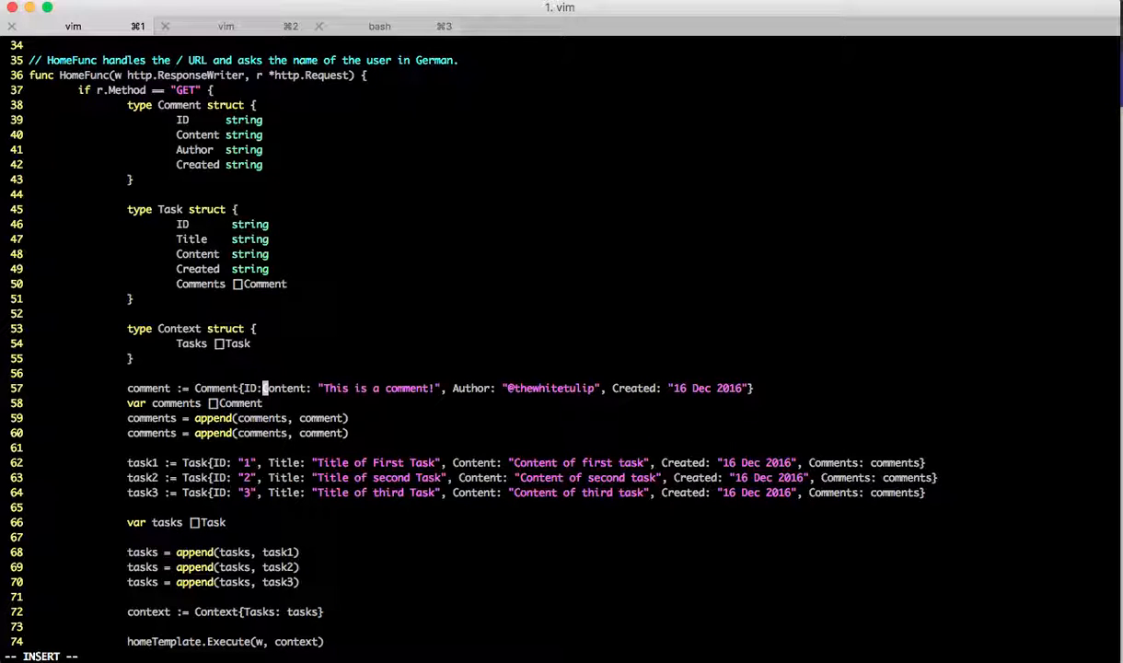
Give the duplicated sample comments IDs "1" and "2" in main.go
{"action": "type", "text": "\"1\","}
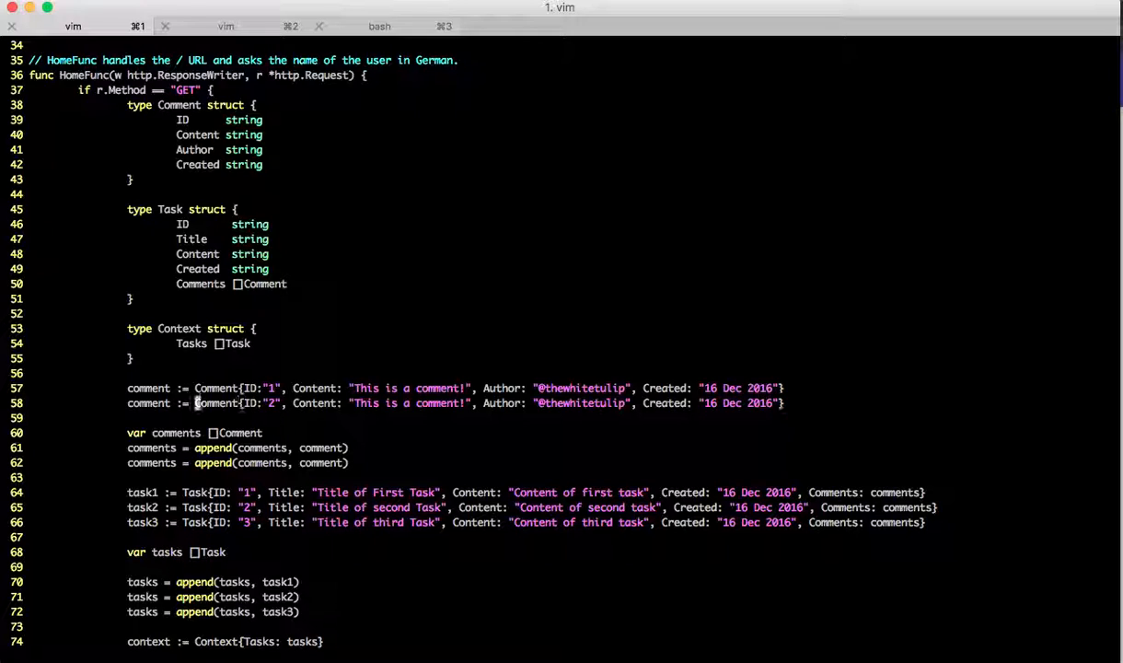
{"action": "key", "text": "i"}
{"action": "type", "text": "1"}
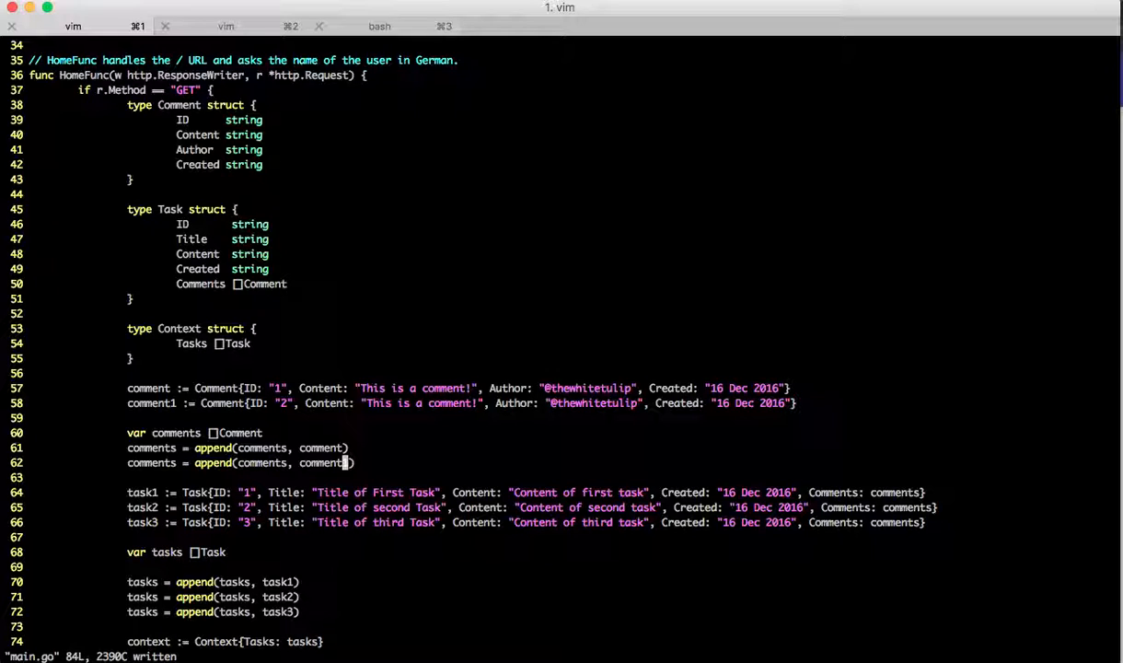
{"action": "mouse_move", "coordinate": [219, 37]}
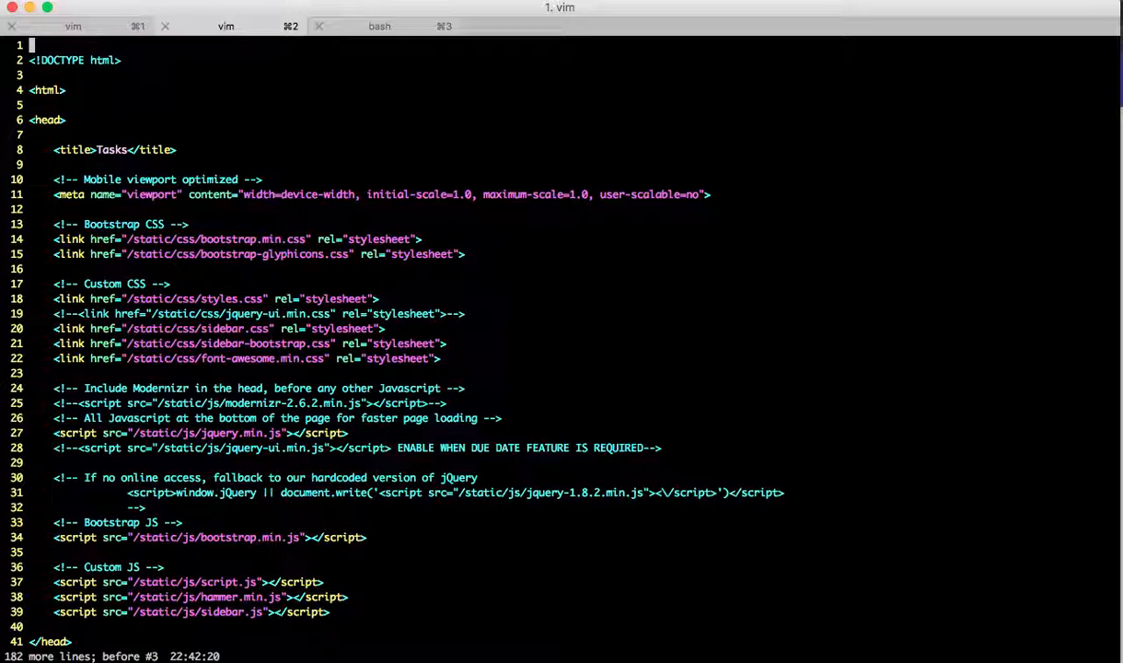
In bash, write the first 183 lines of templates/tasks.html into templates/_head.html
{"action": "scroll", "scroll_direction": "down", "scroll_amount": 3}
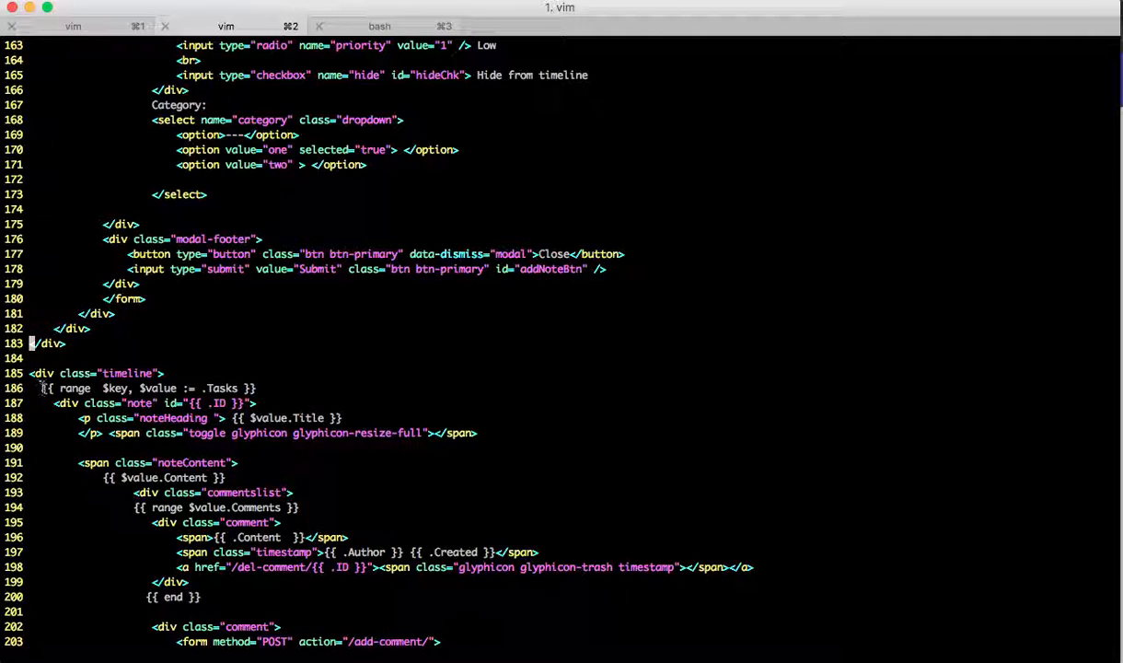
{"action": "left_click", "coordinate": [377, 26]}
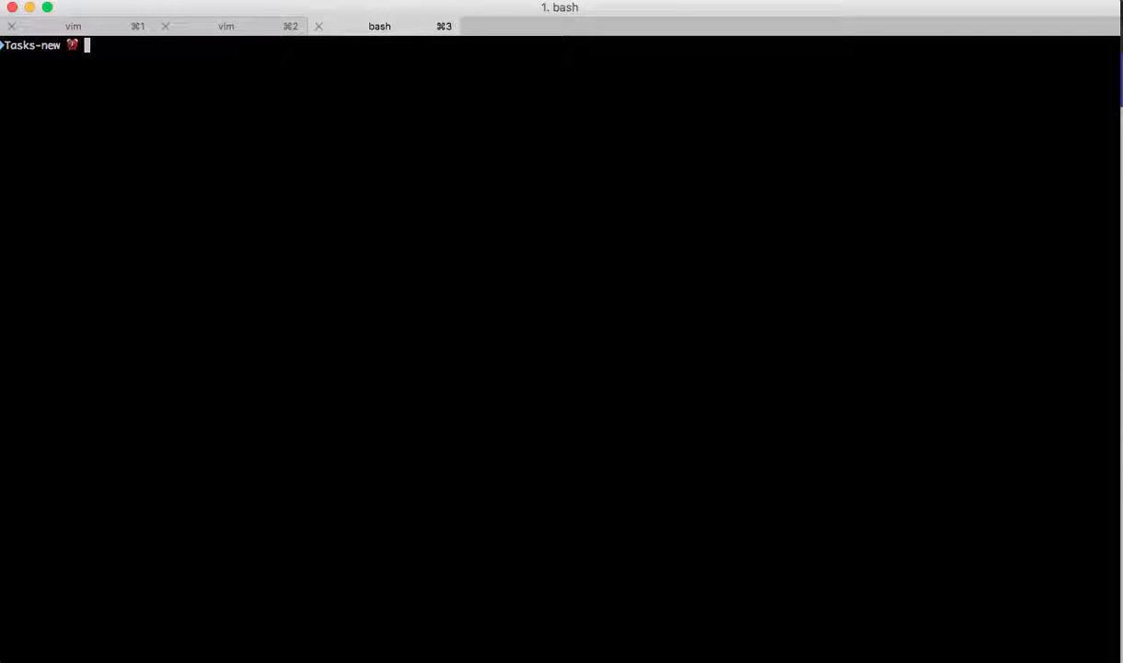
{"action": "type", "text": "head -183"}
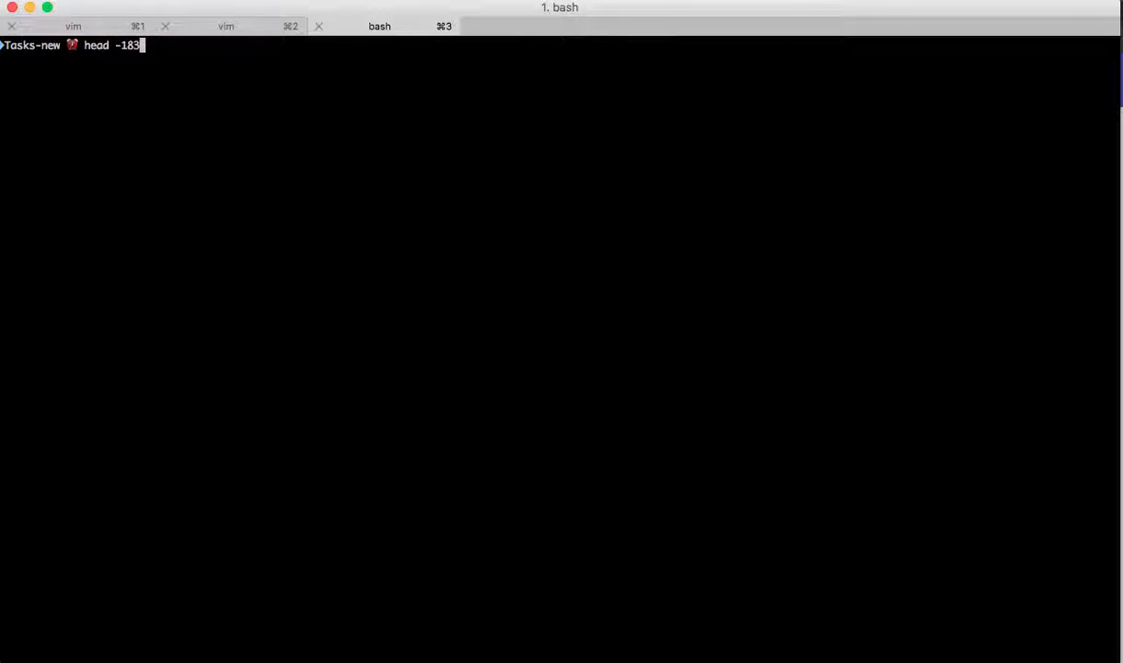
{"action": "type", "text": "templates/tasks.html"}
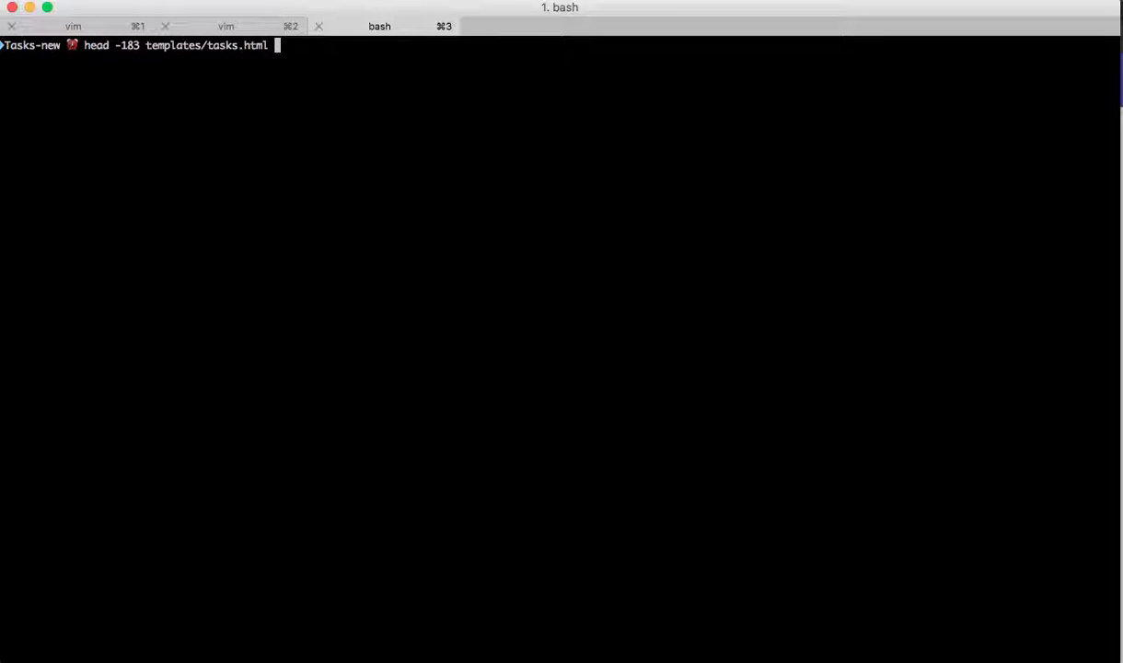
{"action": "type", "text": ">"}
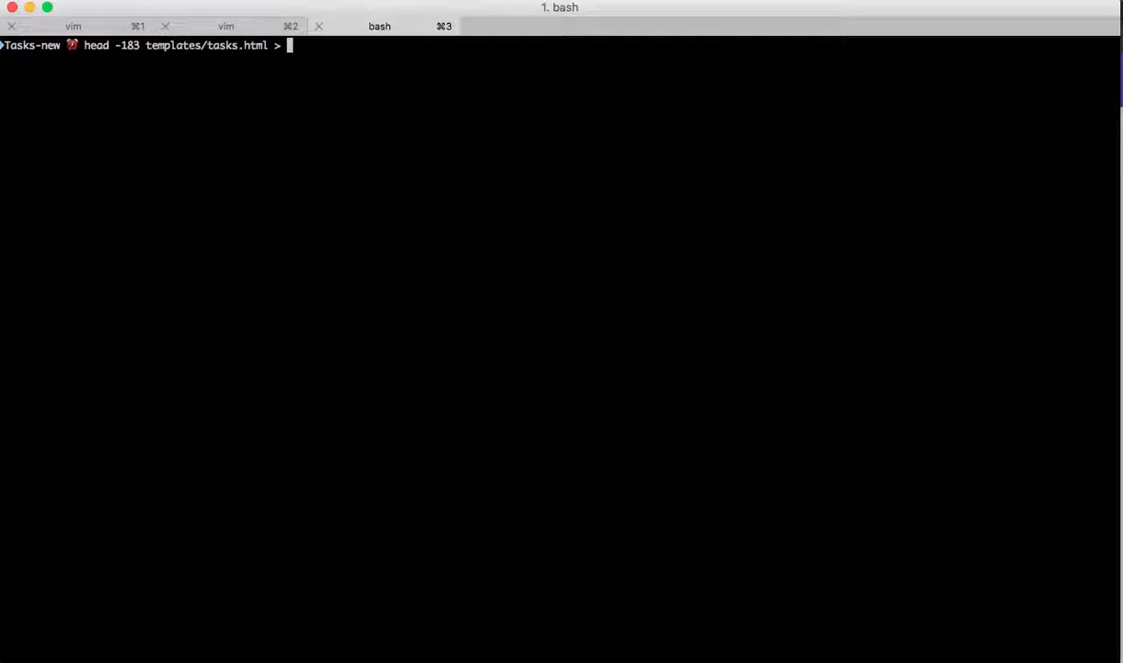
{"action": "type", "text": "templates/_head.html"}
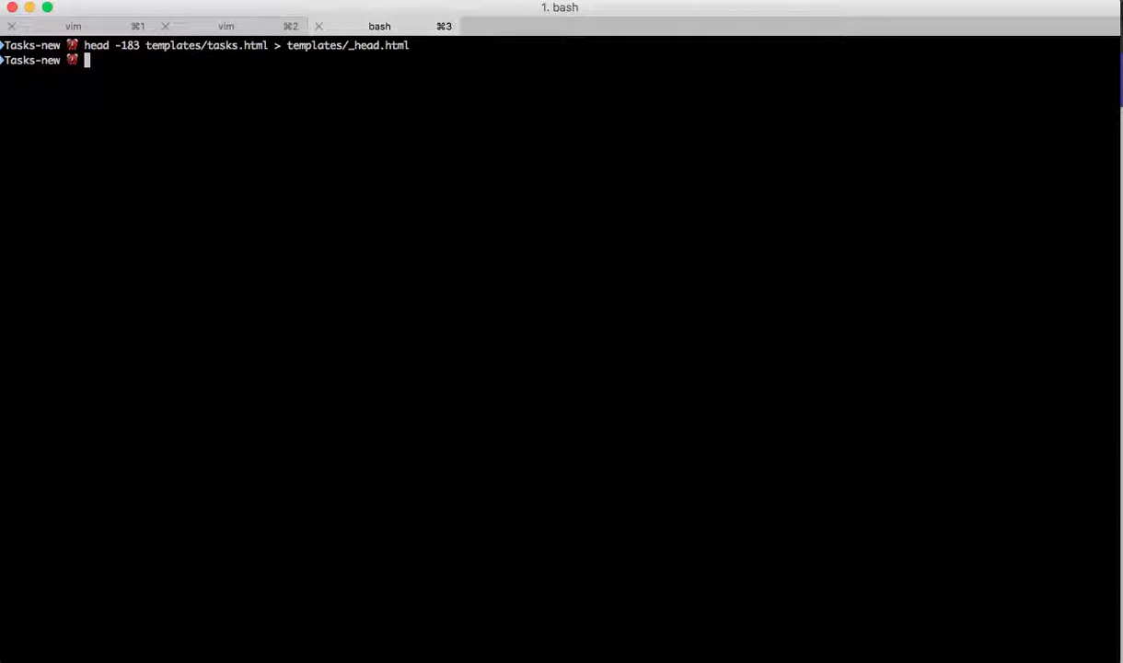
Open templates/_head.html in vi to confirm it ends at the closing div, then exit
{"action": "type", "text": "vi templates/_"}
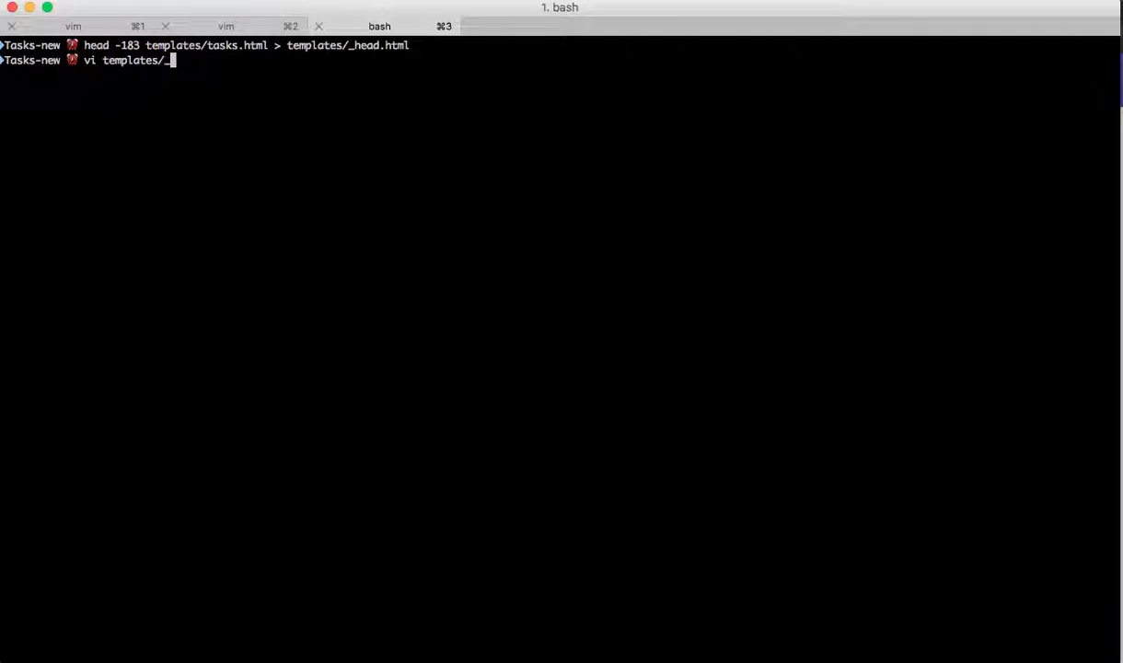
{"action": "key", "text": "Enter"}
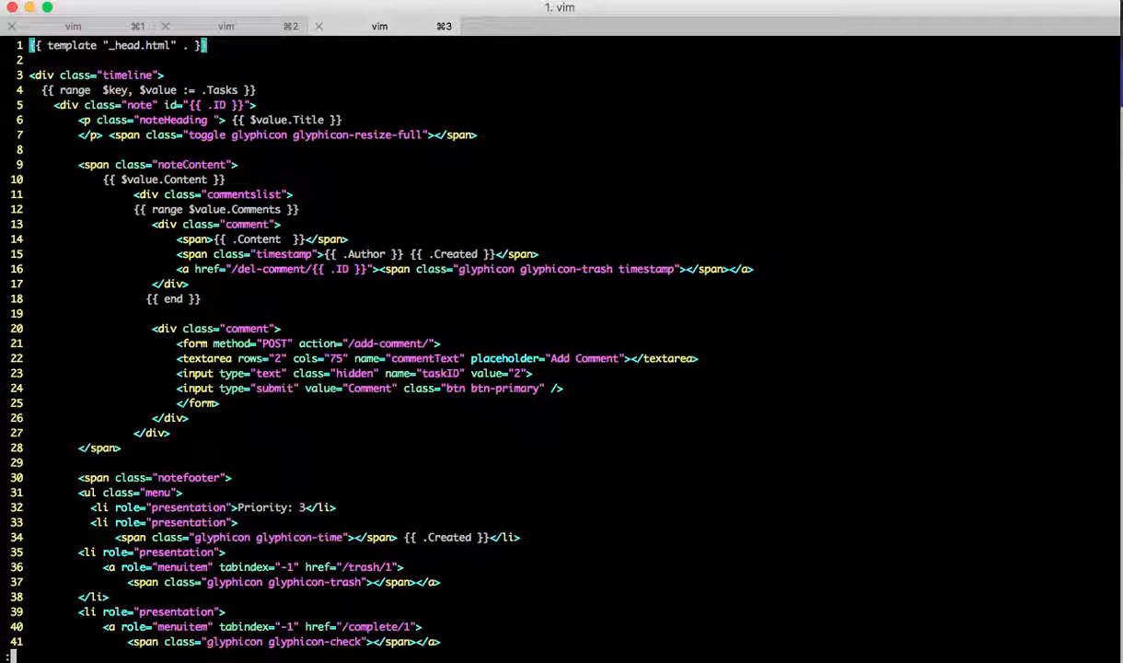
{"action": "left_click", "coordinate": [378, 26]}
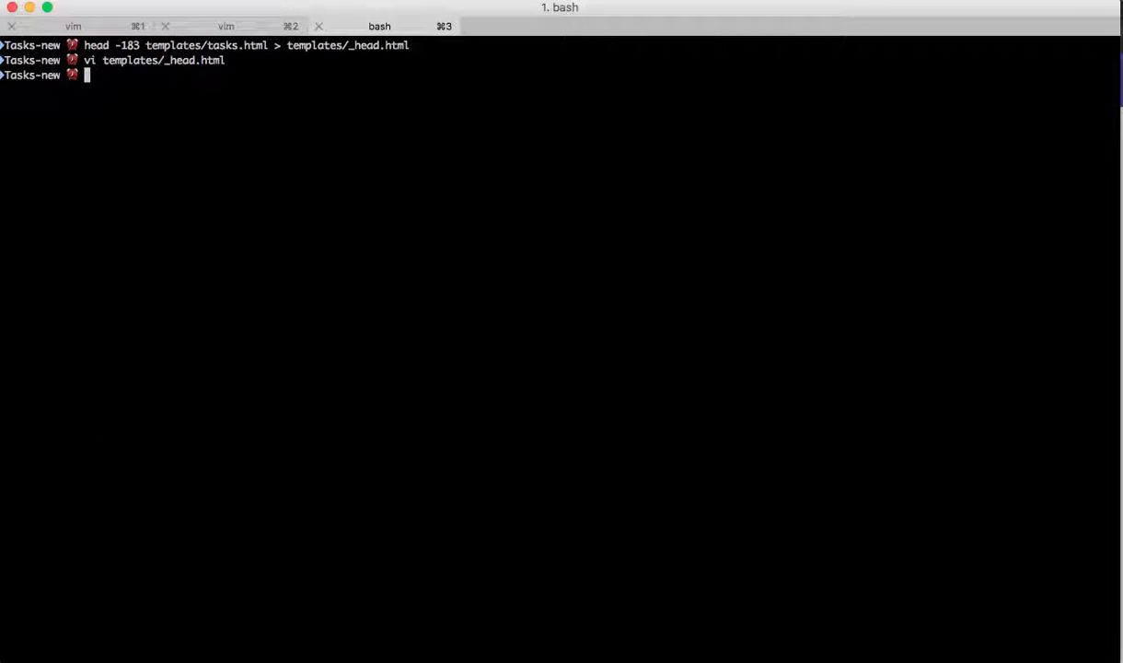
{"action": "type", "text": "vi"}
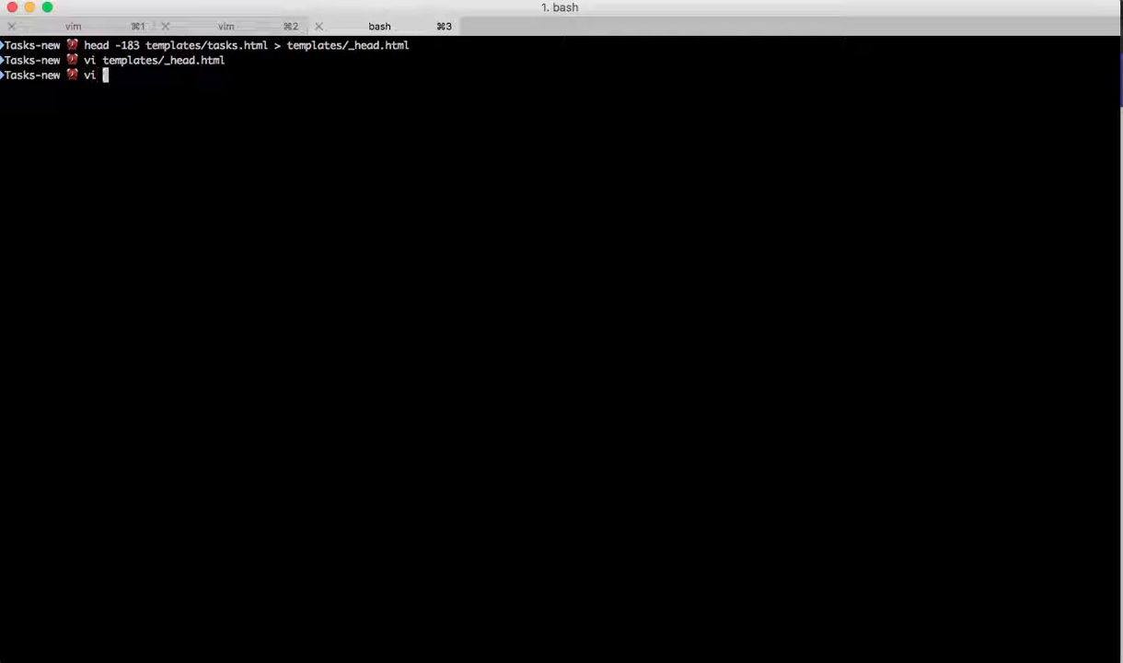
{"action": "type", "text": "te"}
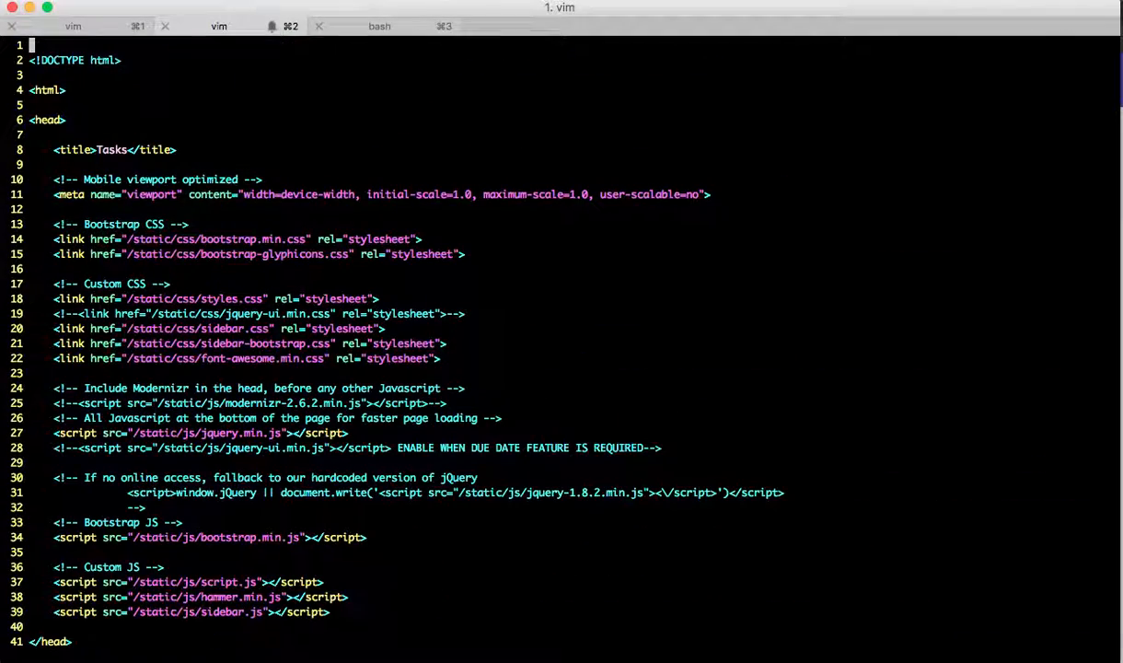
{"action": "left_click", "coordinate": [379, 26]}
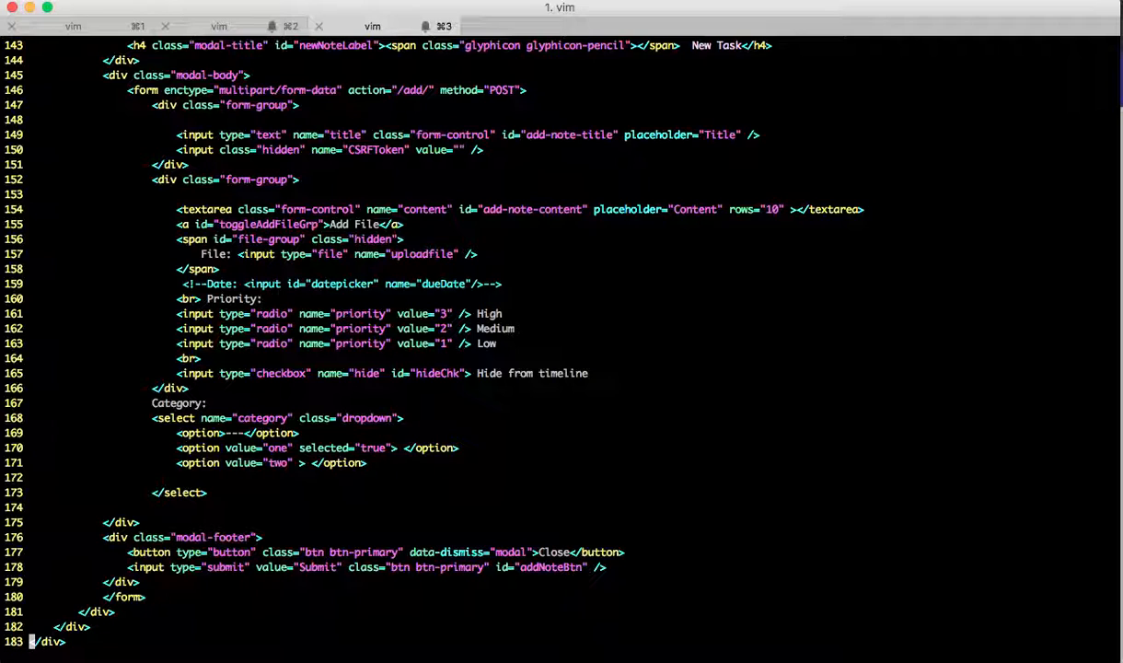
{"action": "left_click", "coordinate": [378, 25]}
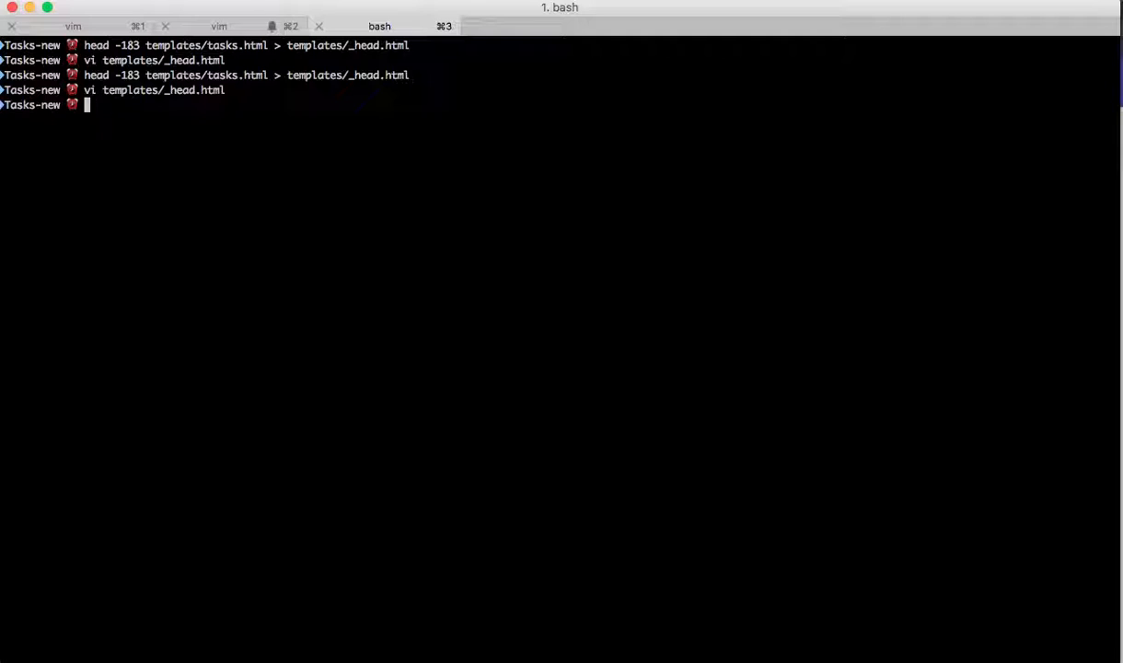
Save the last seven lines of templates/tasks.html into templates/_foot.html
{"action": "type", "text": "head templates/"}
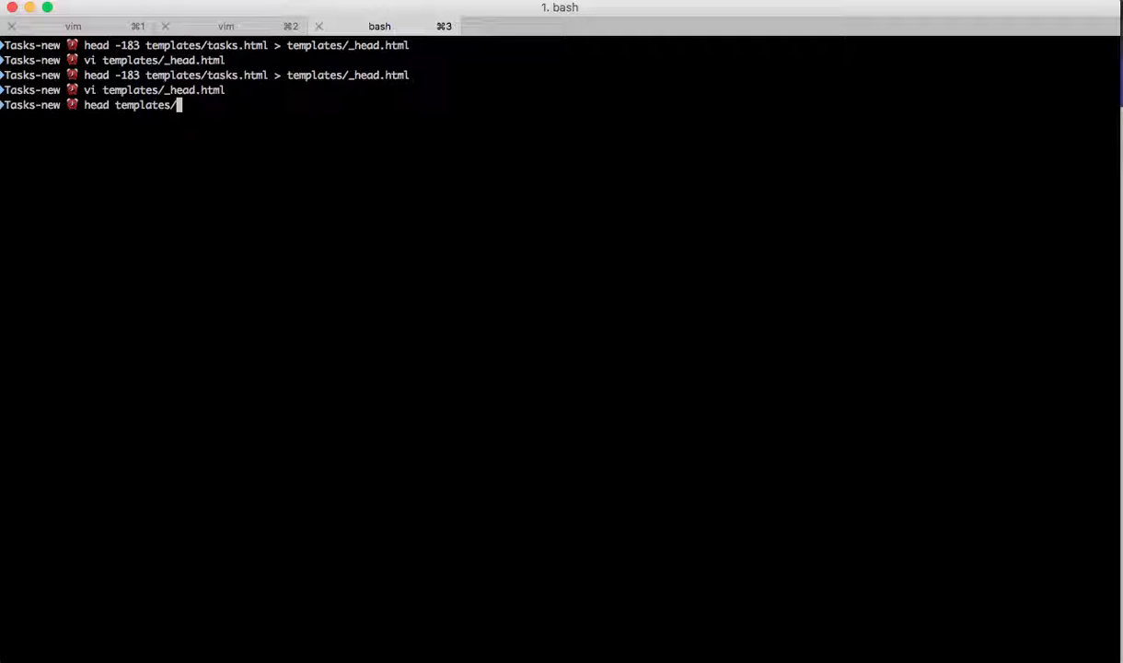
{"action": "type", "text": "tasks.html"}
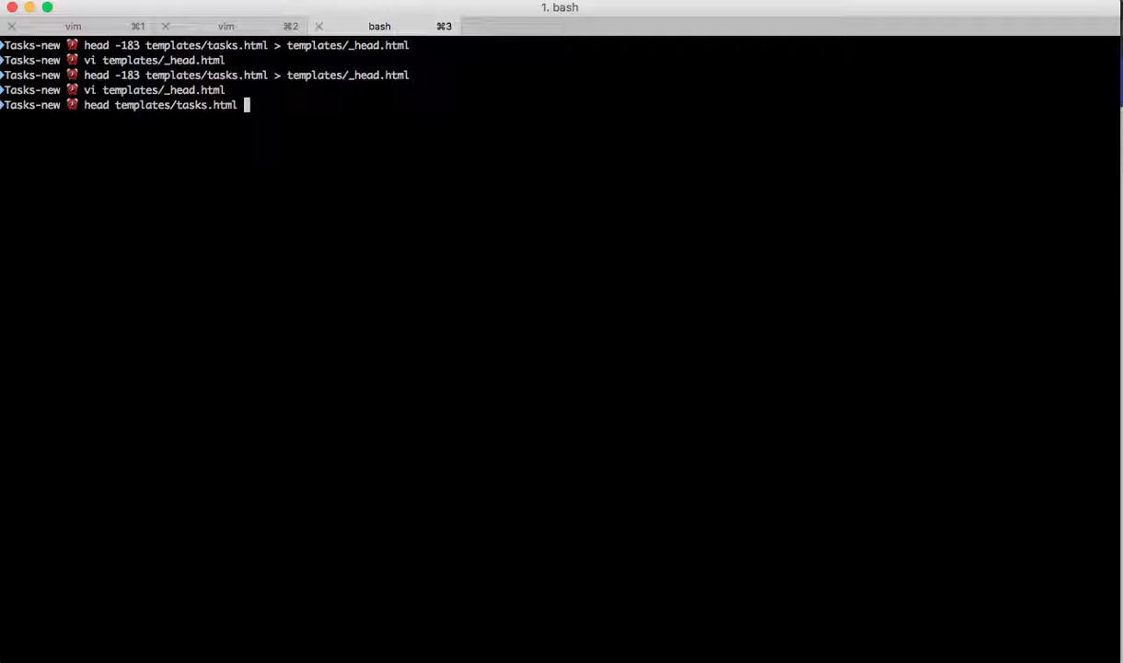
{"action": "type", "text": "| tail -7"}
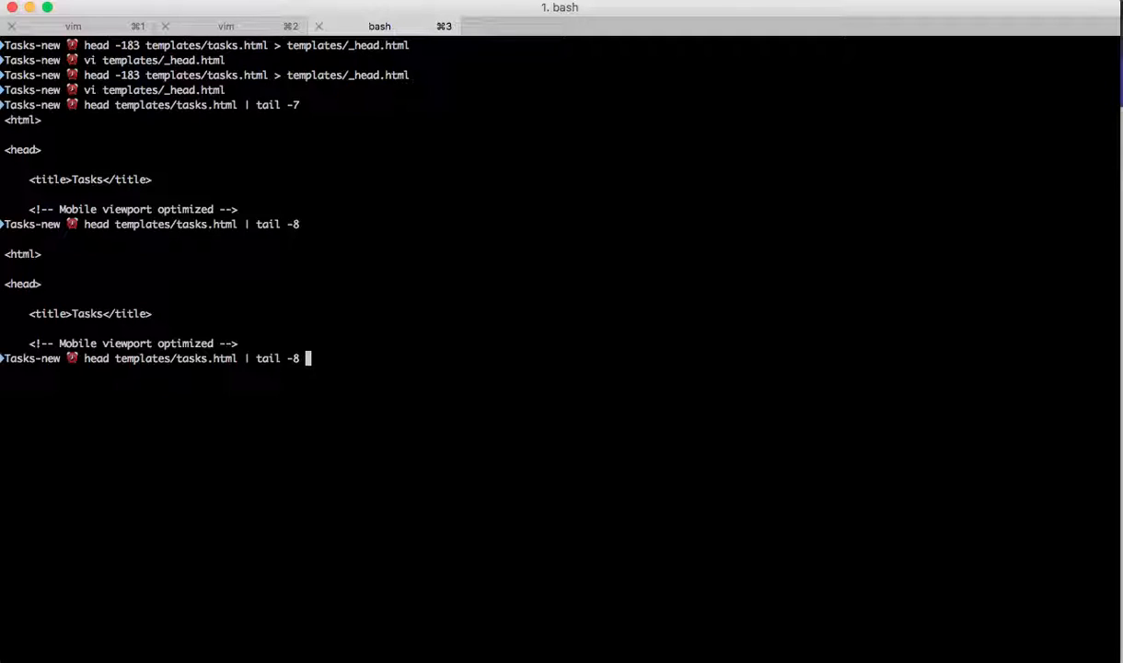
{"action": "type", "text": "go run main.go"}
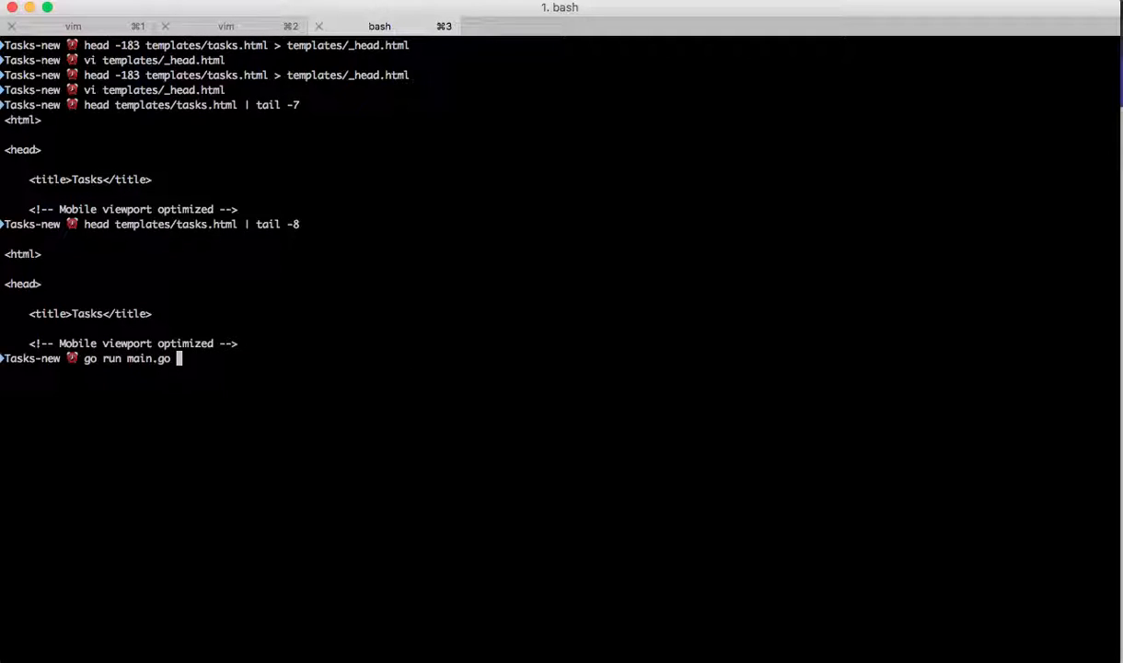
{"action": "type", "text": "vi ../Tasks/views/views.go"}
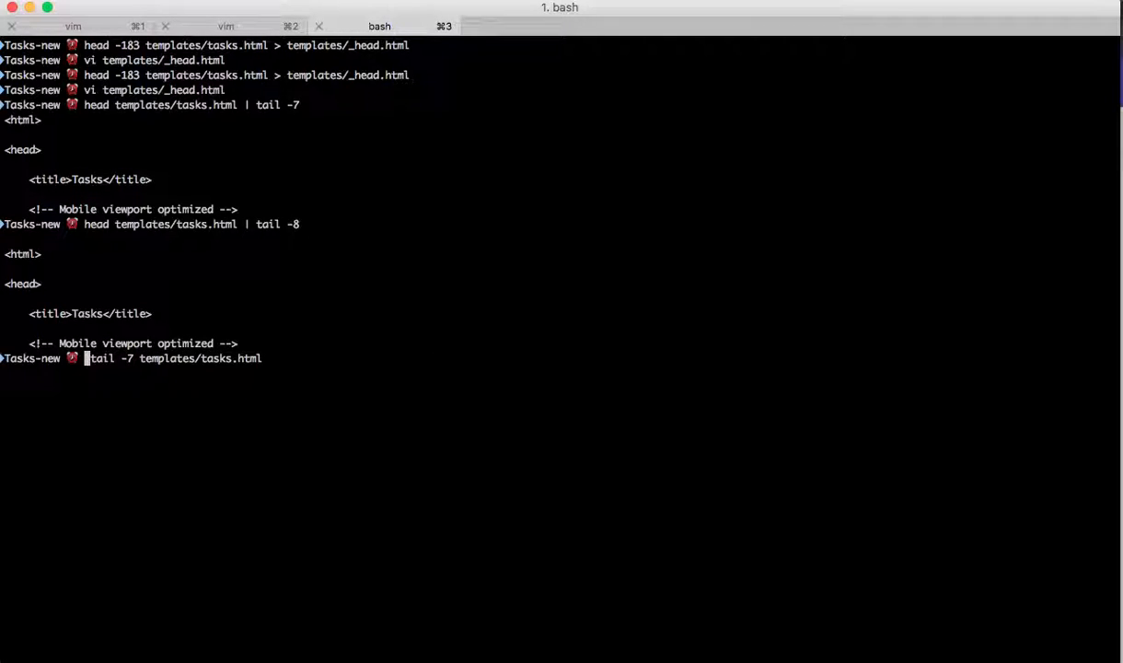
{"action": "type", "text": "> templates/"}
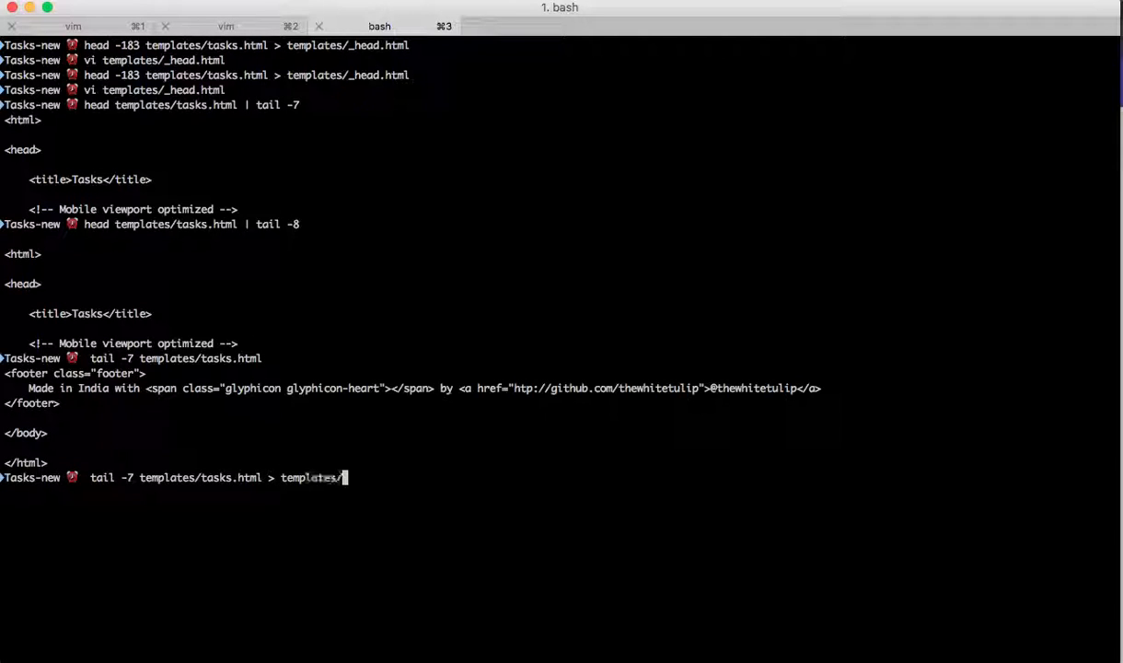
{"action": "type", "text": "_foot.html"}
{"action": "type", "text": "vi templates/_"}
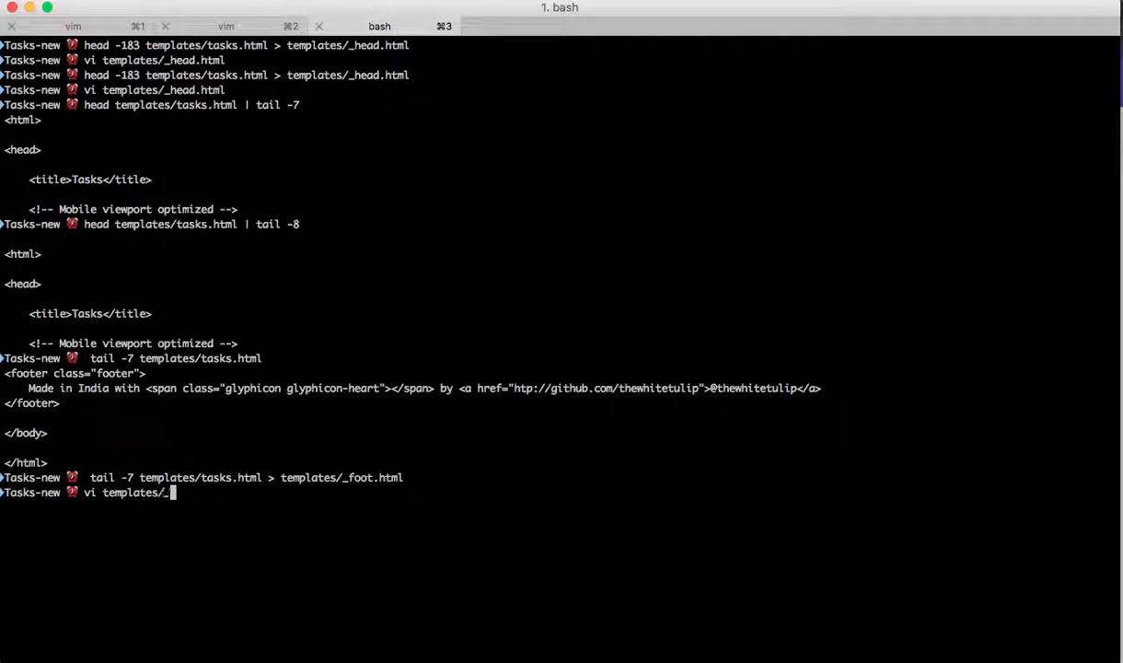
{"action": "key", "text": "Return"}
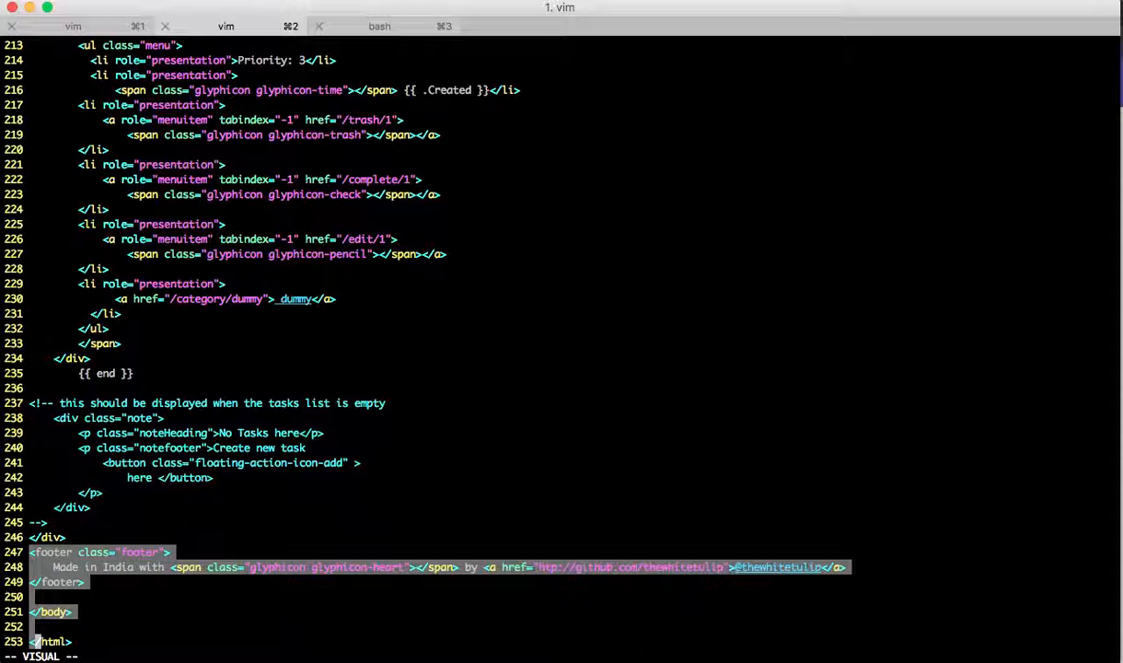
Delete the footer lines and header lines 1–183 from tasks.html, beginning a template include at top
{"action": "key", "text": "d"}
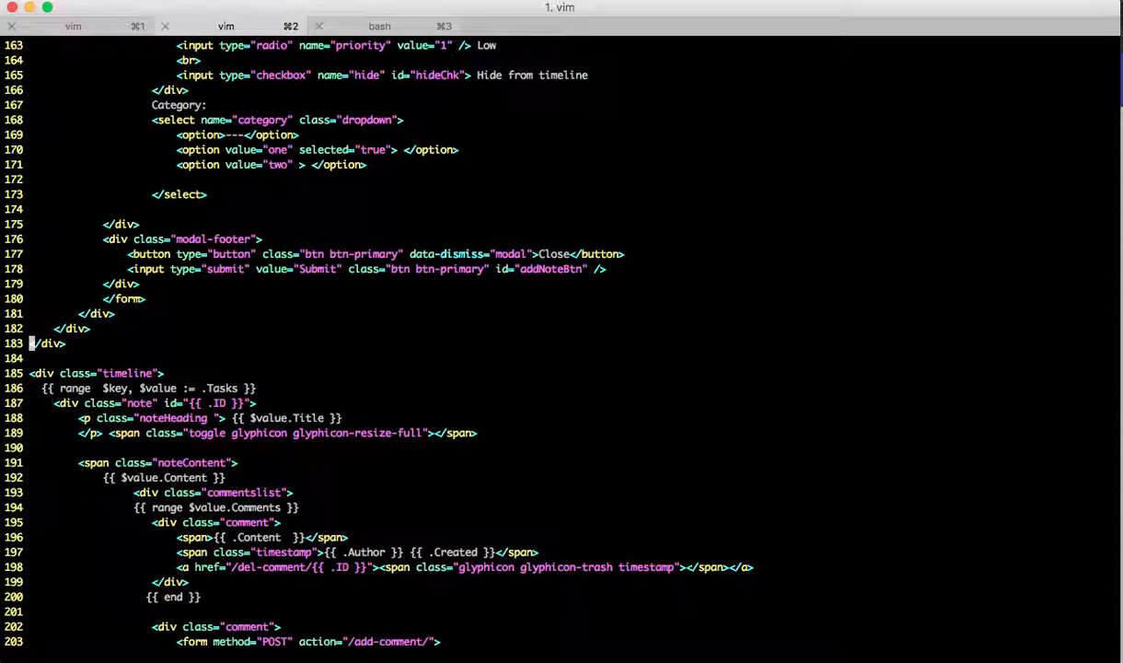
{"action": "key", "text": "v"}
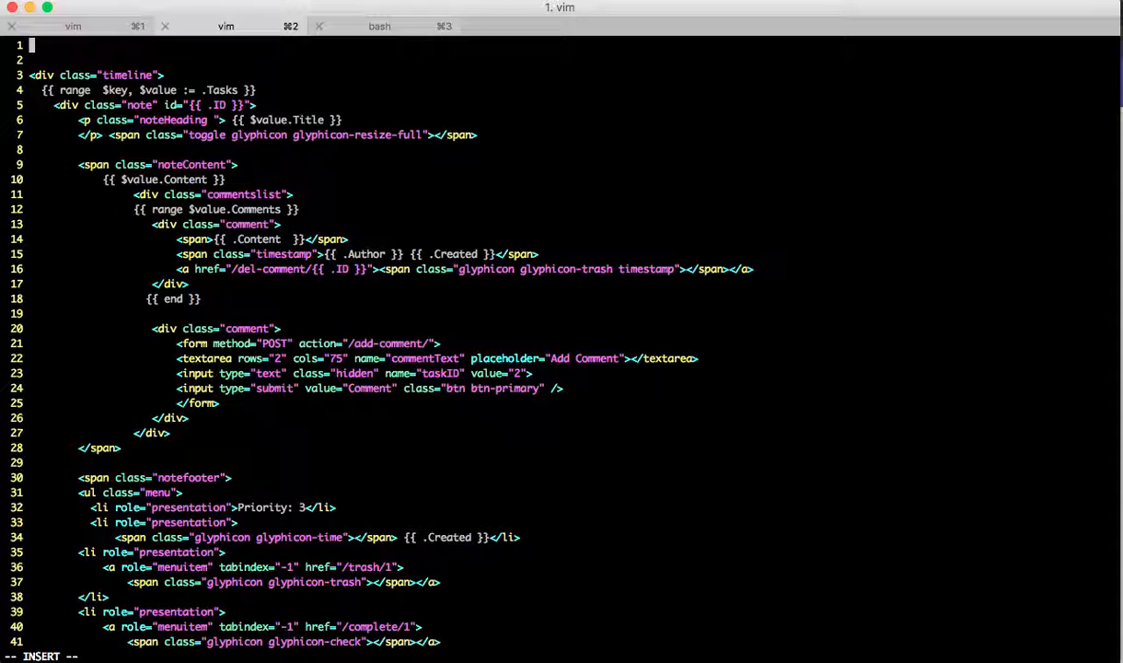
{"action": "type", "text": "{{ template \"_head.html"}
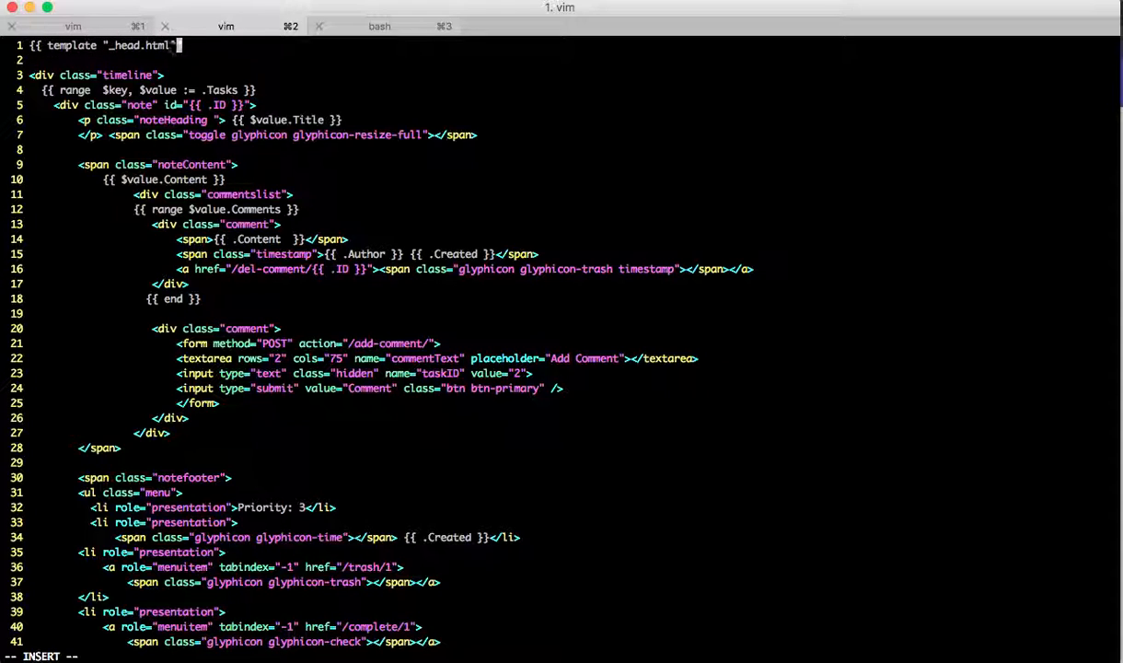
Finish the {{ template "_head.html" . }} line on line 1 and save tasks.html
{"action": "type", "text": ". }}"}
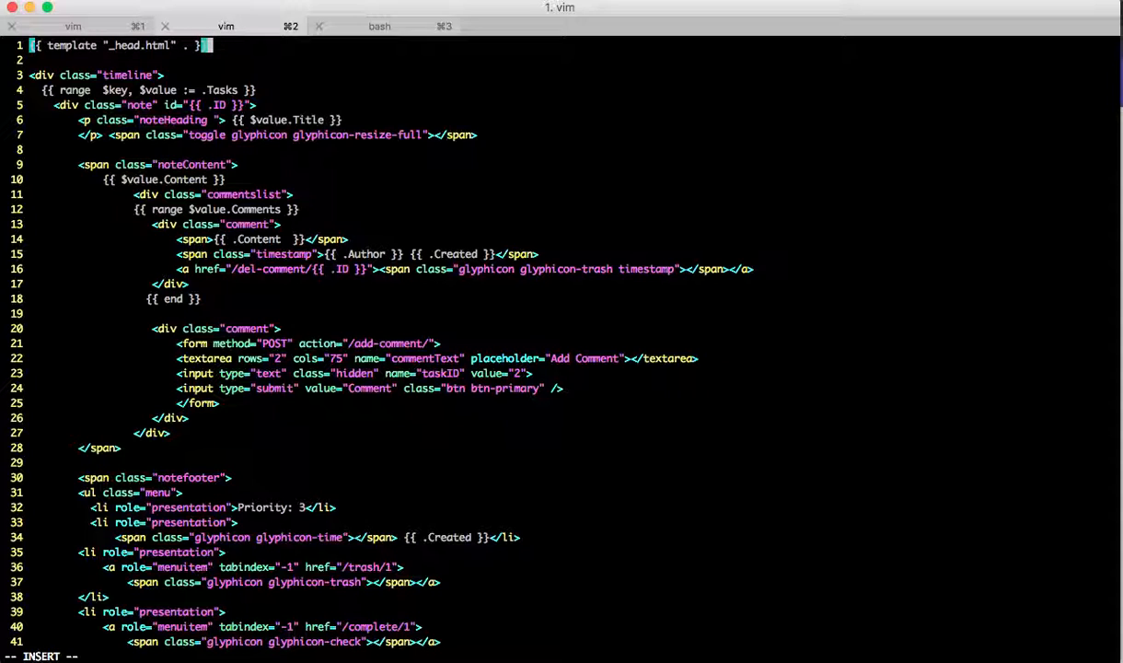
{"action": "key", "text": "Escape"}
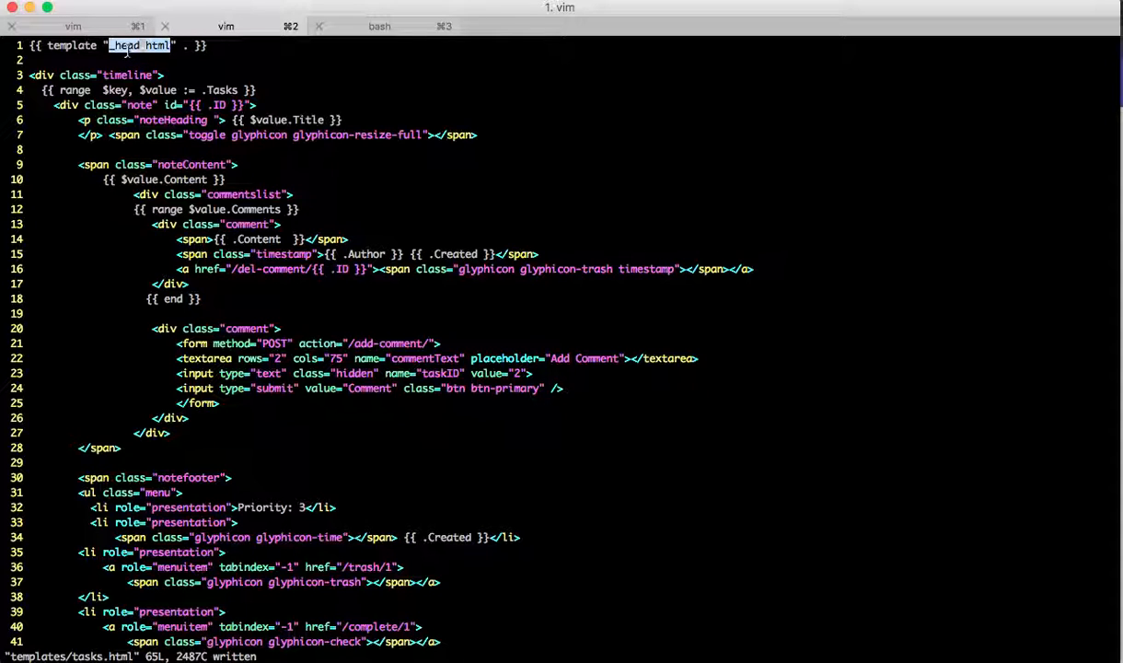
Confirm main.go parses ./templates/*.html, then type {{ template "_foot.html" . }} at tasks.html's end
{"action": "left_click", "coordinate": [226, 24]}
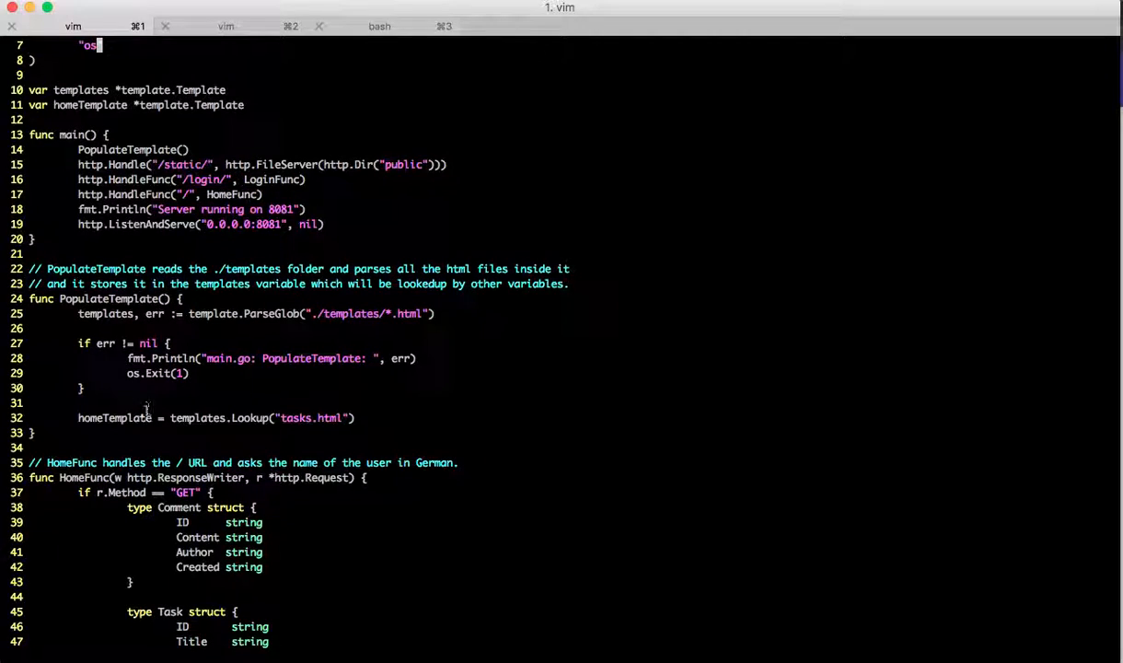
{"action": "double_click", "coordinate": [105, 313]}
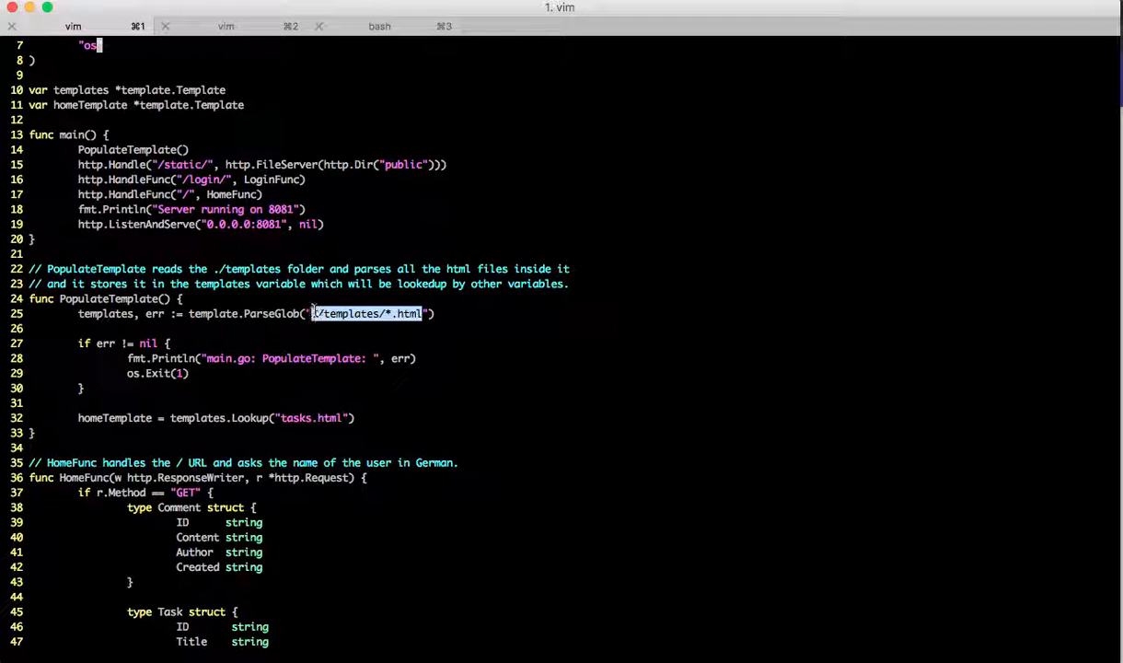
{"action": "left_click", "coordinate": [226, 26]}
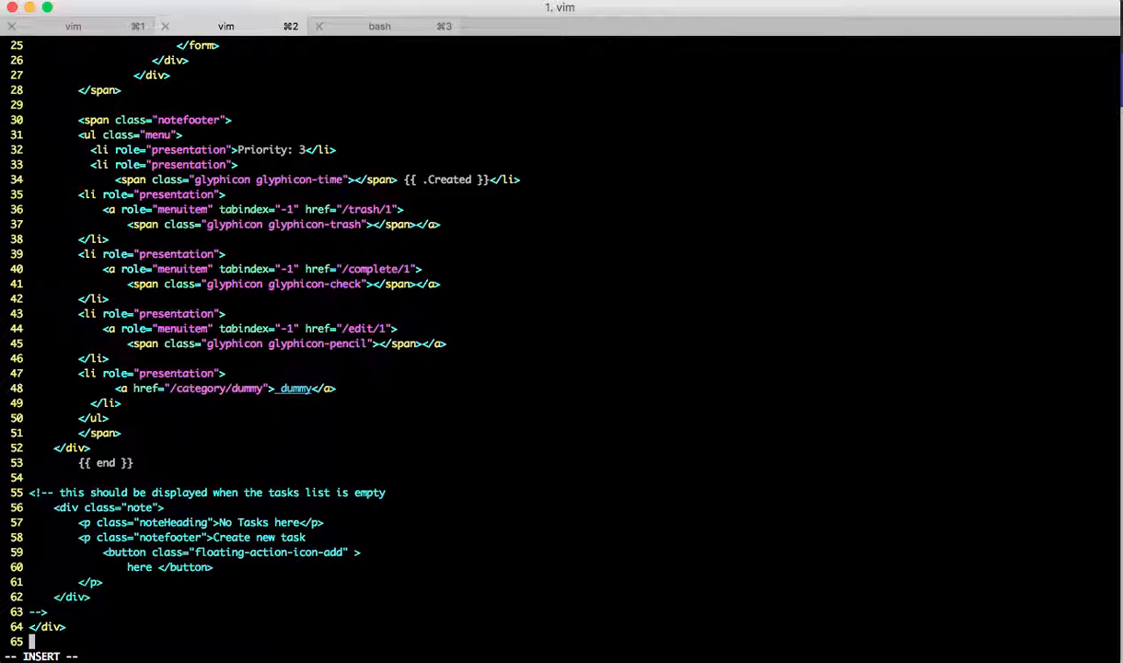
{"action": "type", "text": "{{ template"}
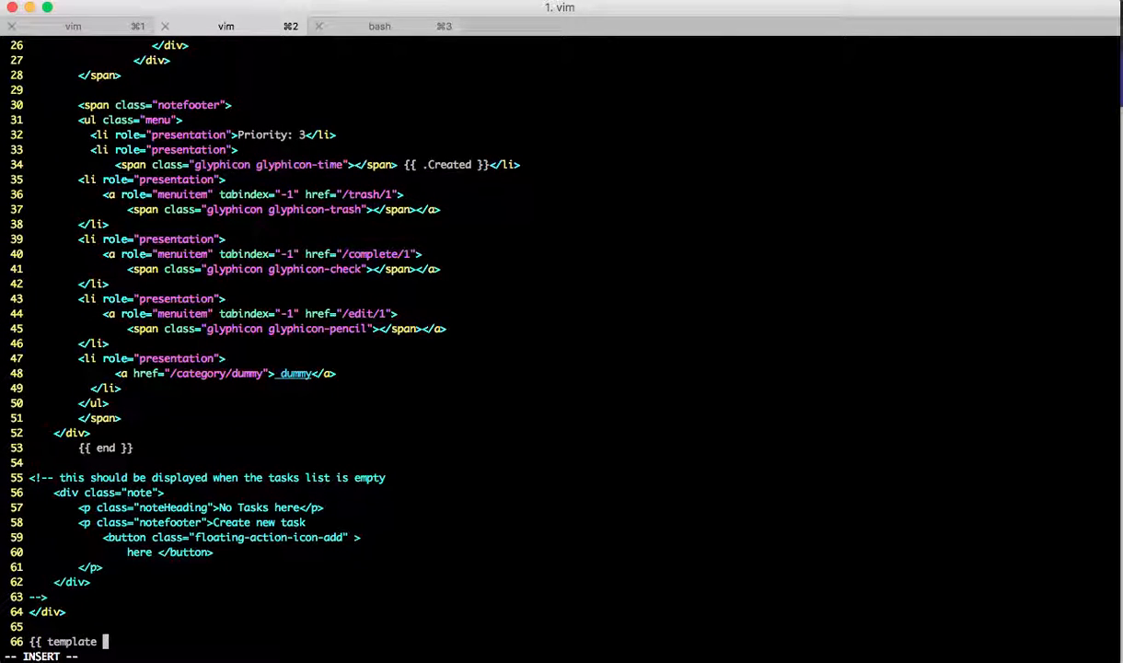
{"action": "type", "text": "\"_foot."}
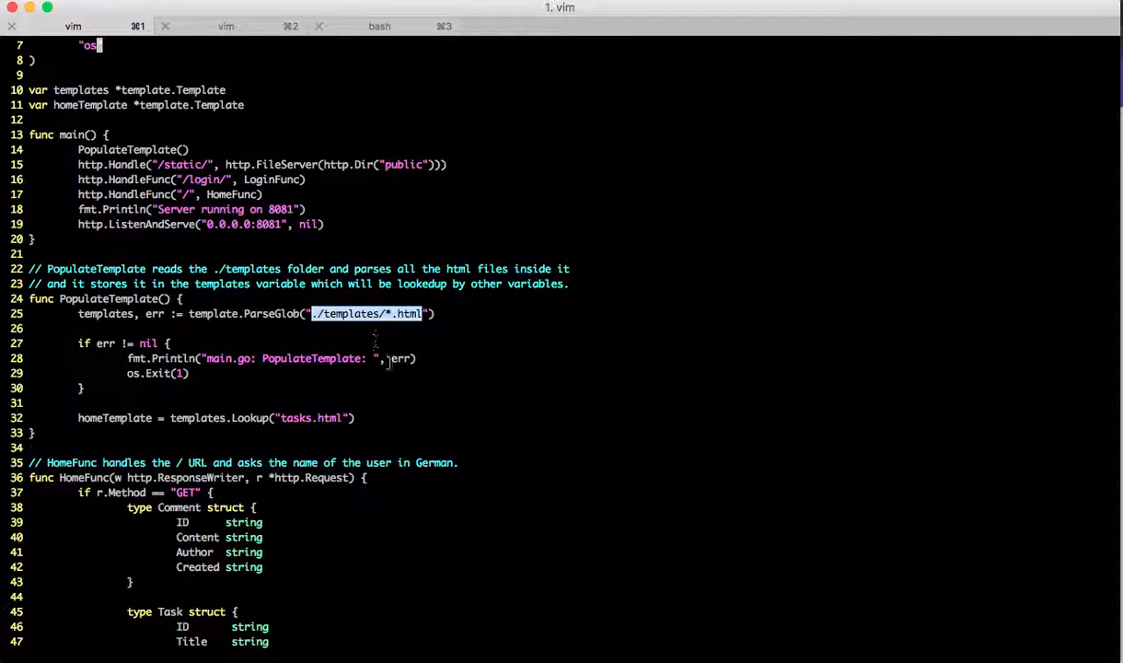
{"action": "scroll", "scroll_direction": "down", "scroll_amount": 3}
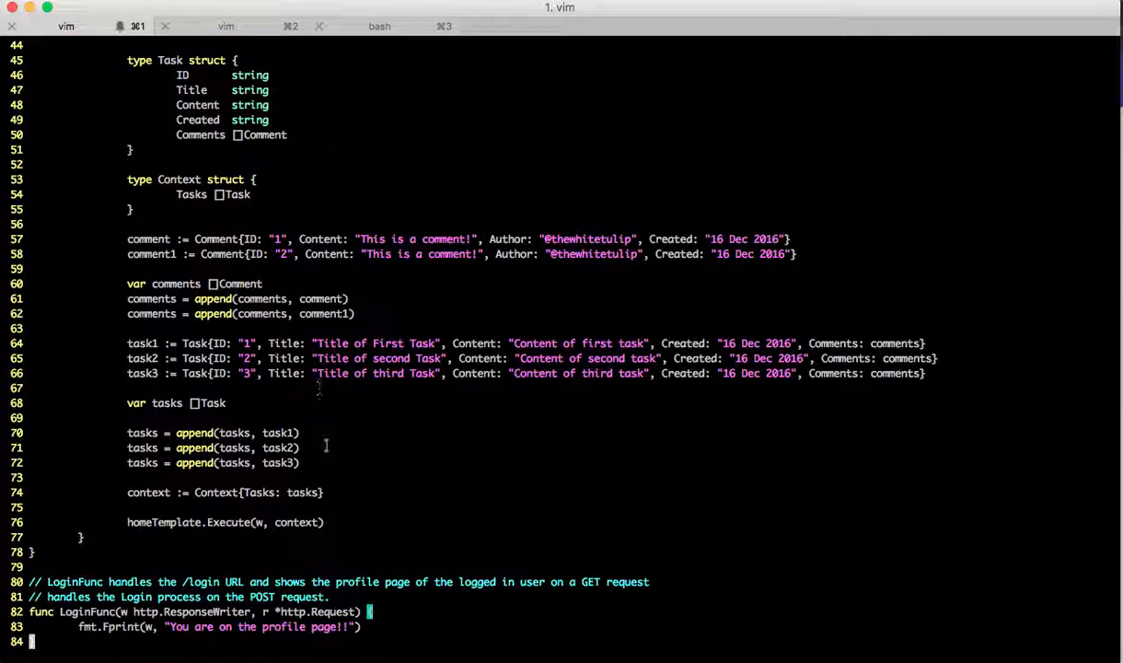
{"action": "double_click", "coordinate": [297, 522]}
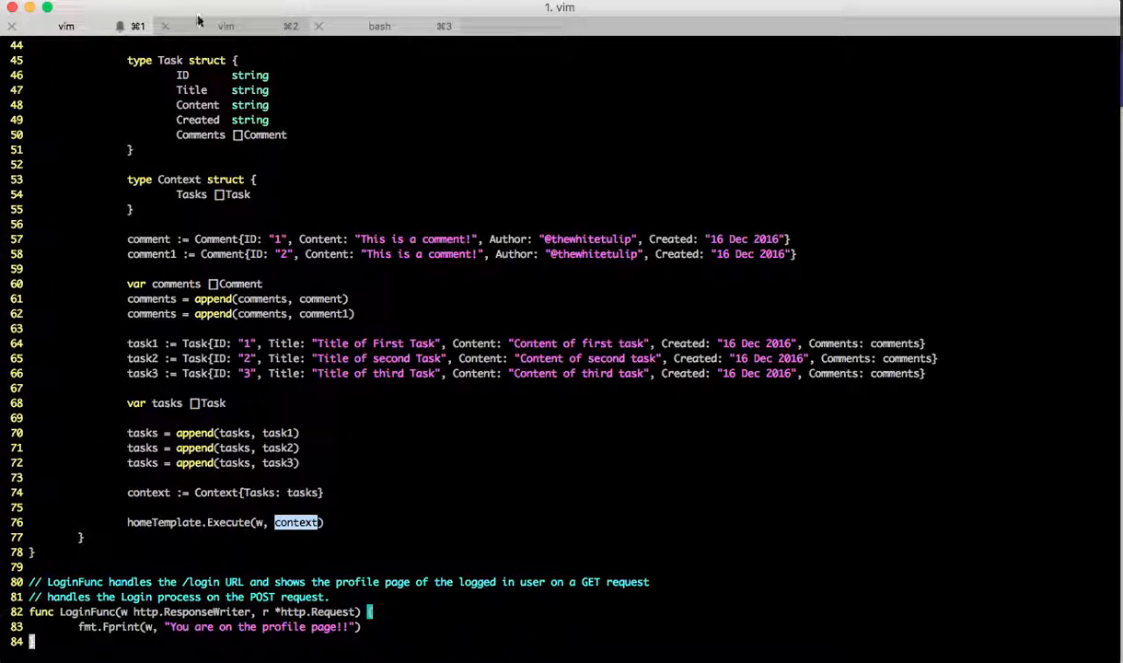
{"action": "left_click", "coordinate": [225, 26]}
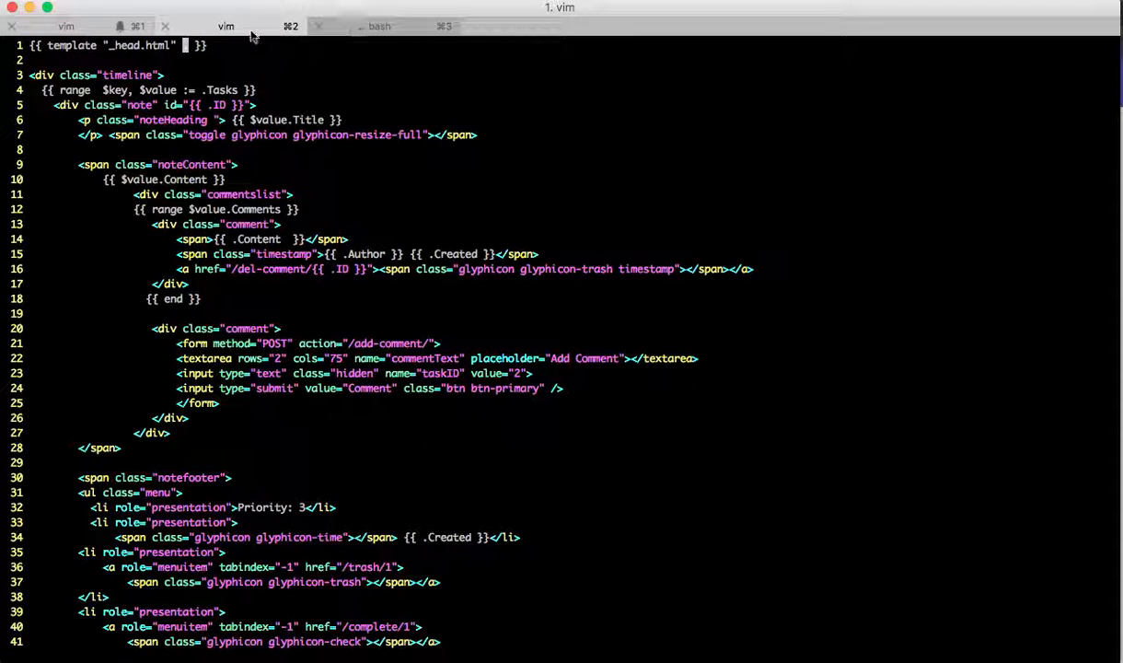
{"action": "double_click", "coordinate": [147, 45]}
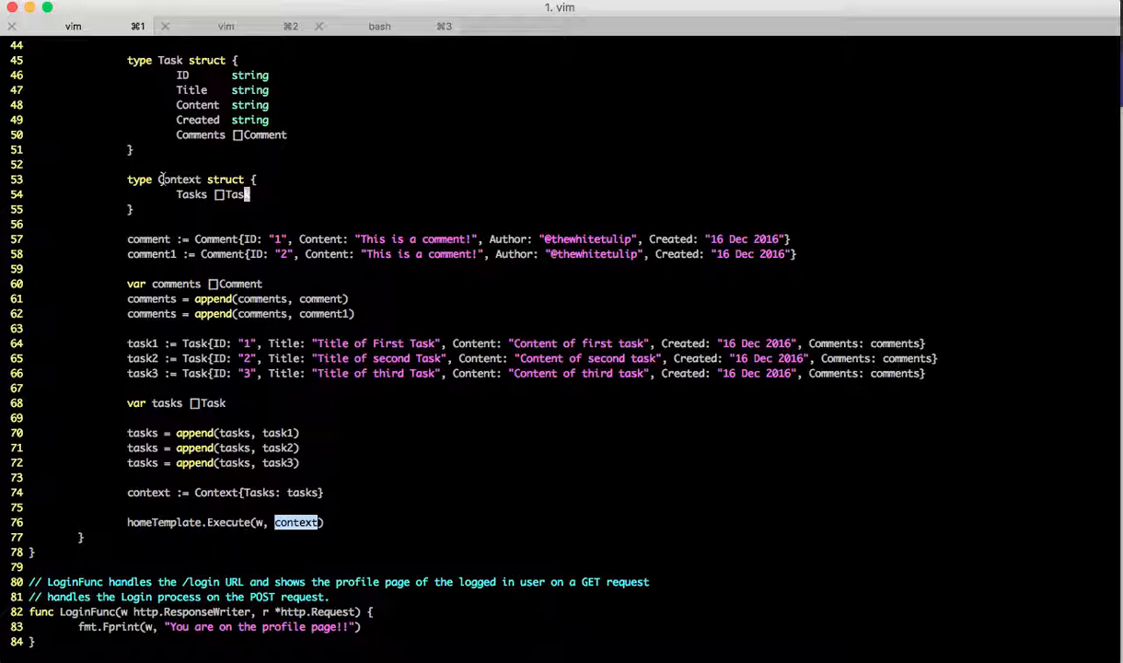
Add a navigation String field to the Context struct, keeping tasks.html's head include on the dot context
{"action": "type", "text": "navigatl"}
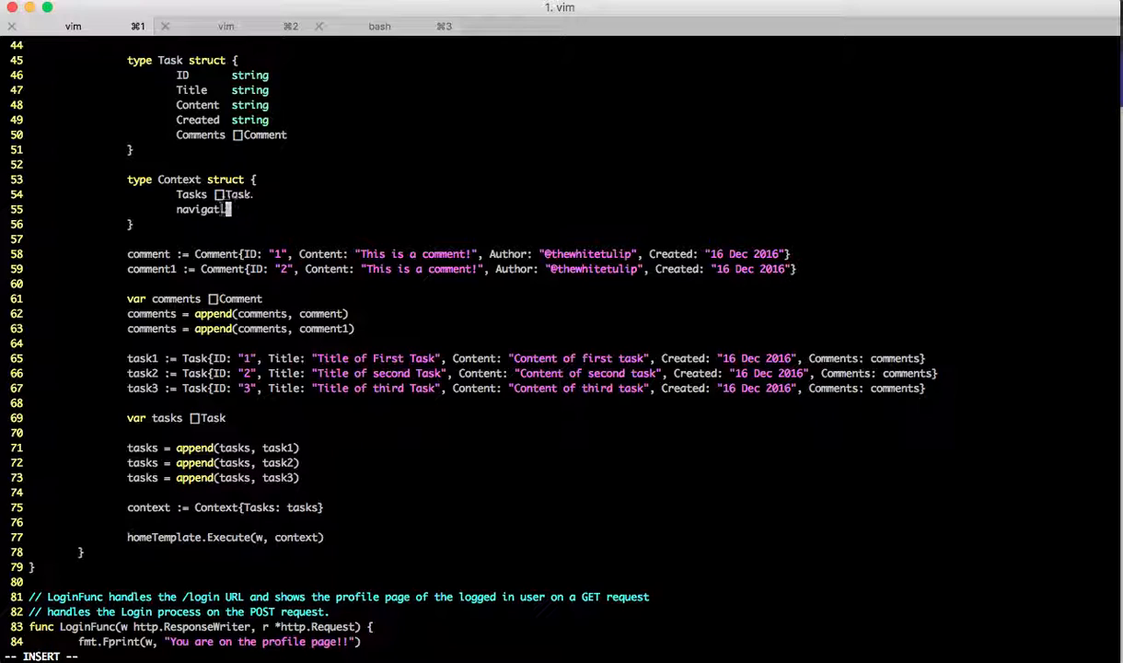
{"action": "type", "text": "on String"}
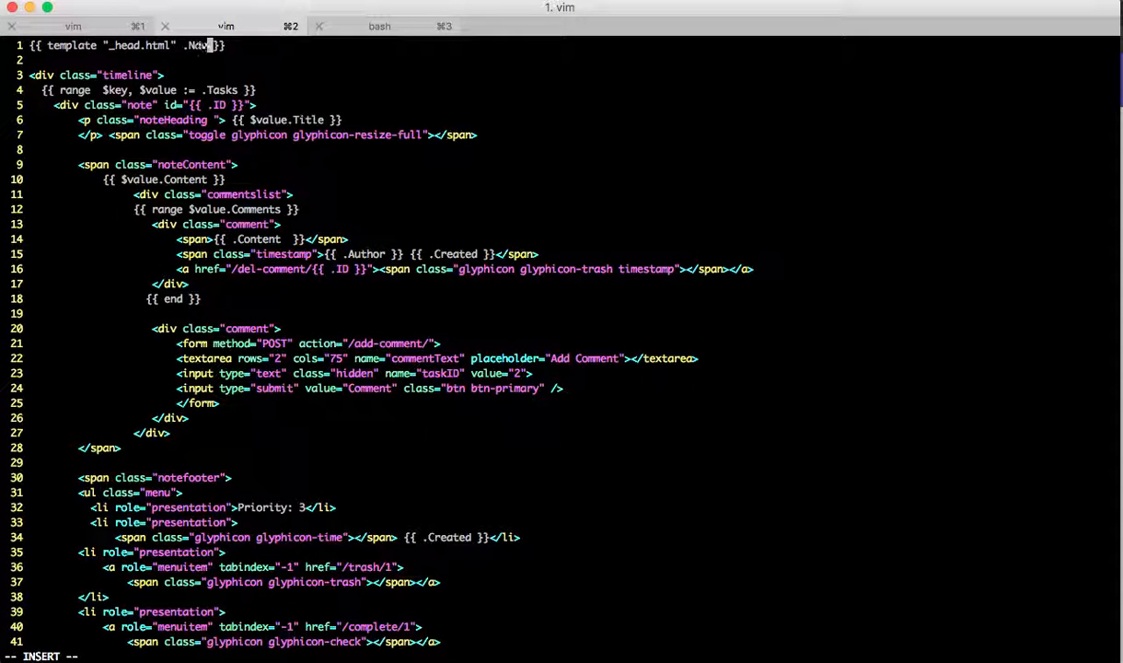
{"action": "type", "text": "avigation"}
{"action": "left_click", "coordinate": [92, 655]}
{"action": "type", "text": ":w"}
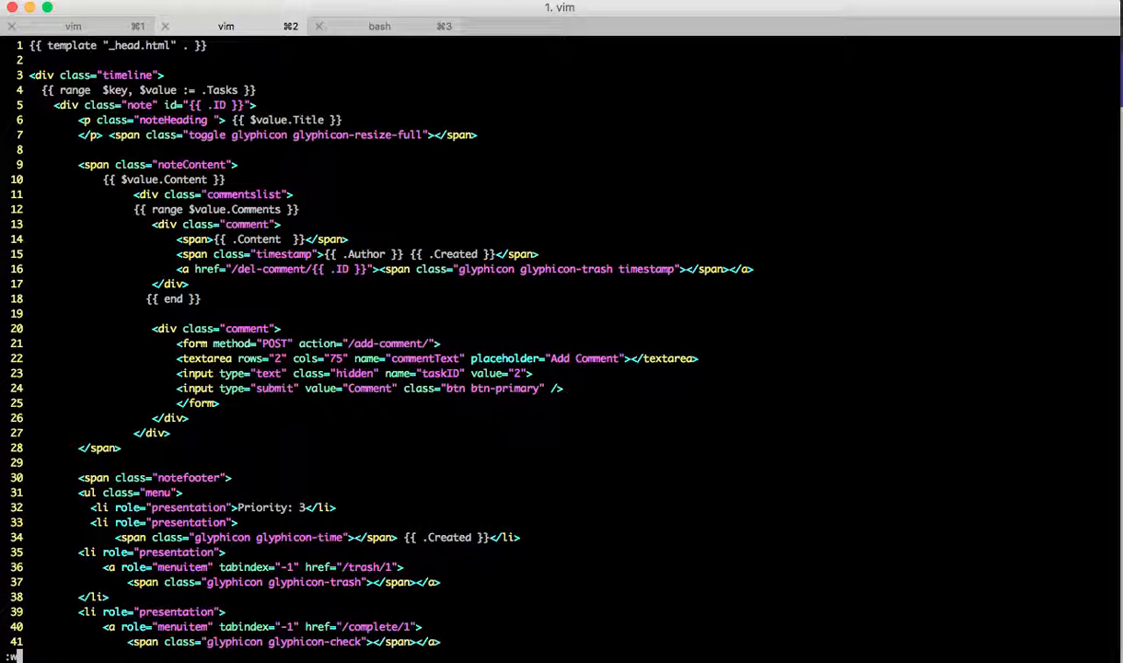
Fix the _foot.html include on line 66 and rerun go run main.go until serving on 8081
{"action": "left_click", "coordinate": [379, 26]}
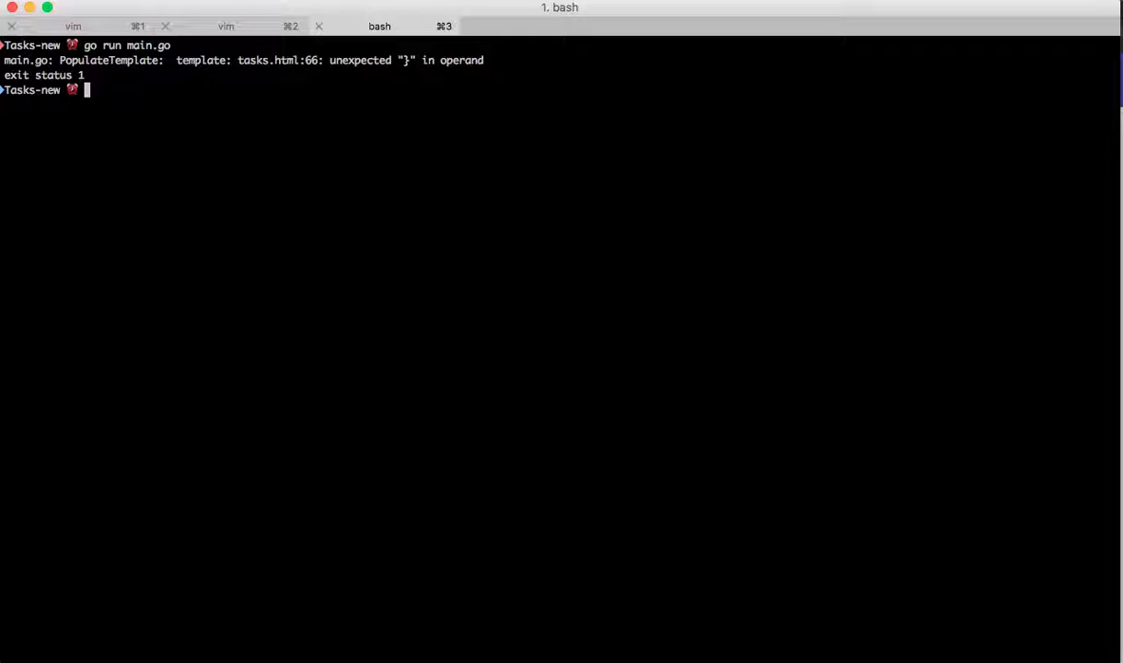
{"action": "left_click", "coordinate": [225, 25]}
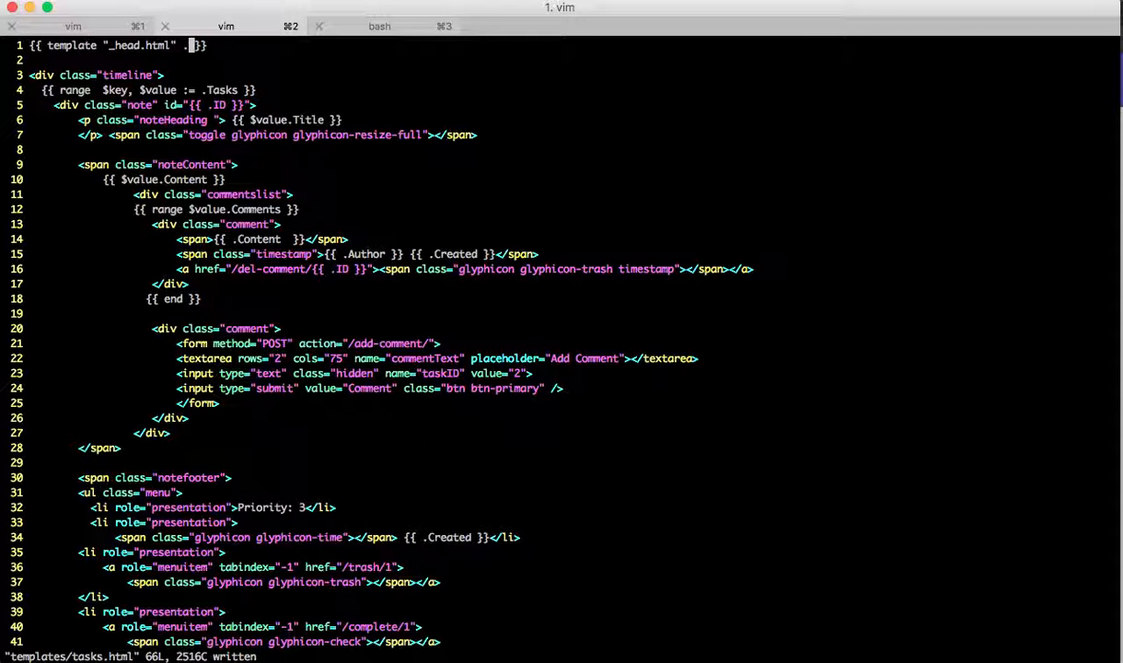
{"action": "scroll", "scroll_direction": "down", "scroll_amount": 3}
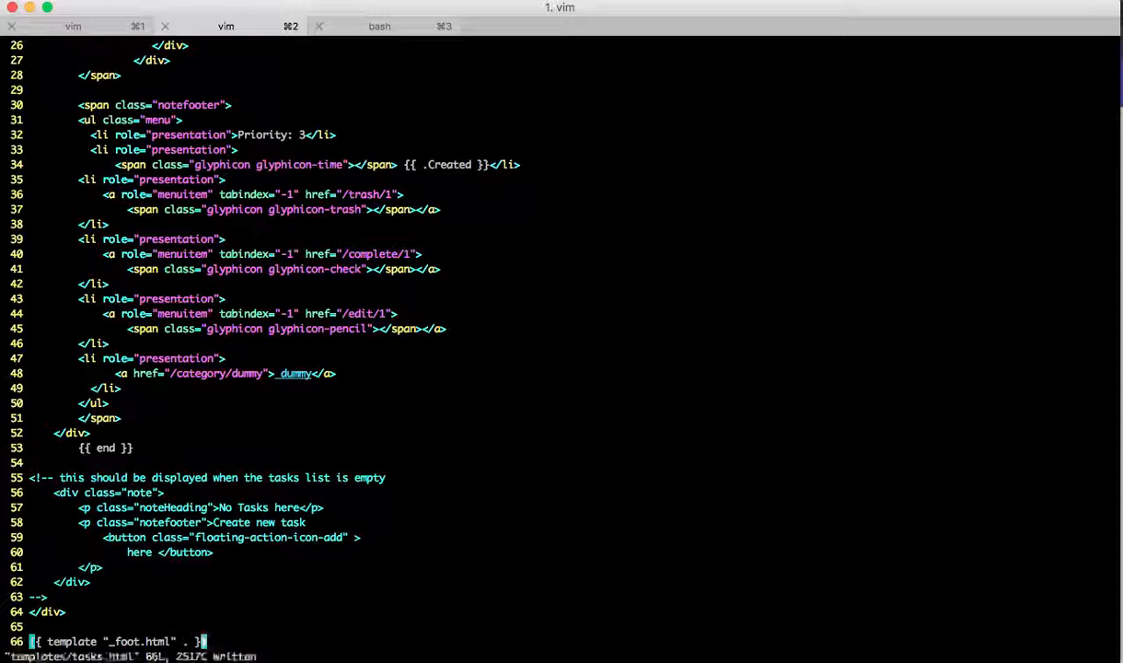
{"action": "left_click", "coordinate": [379, 25]}
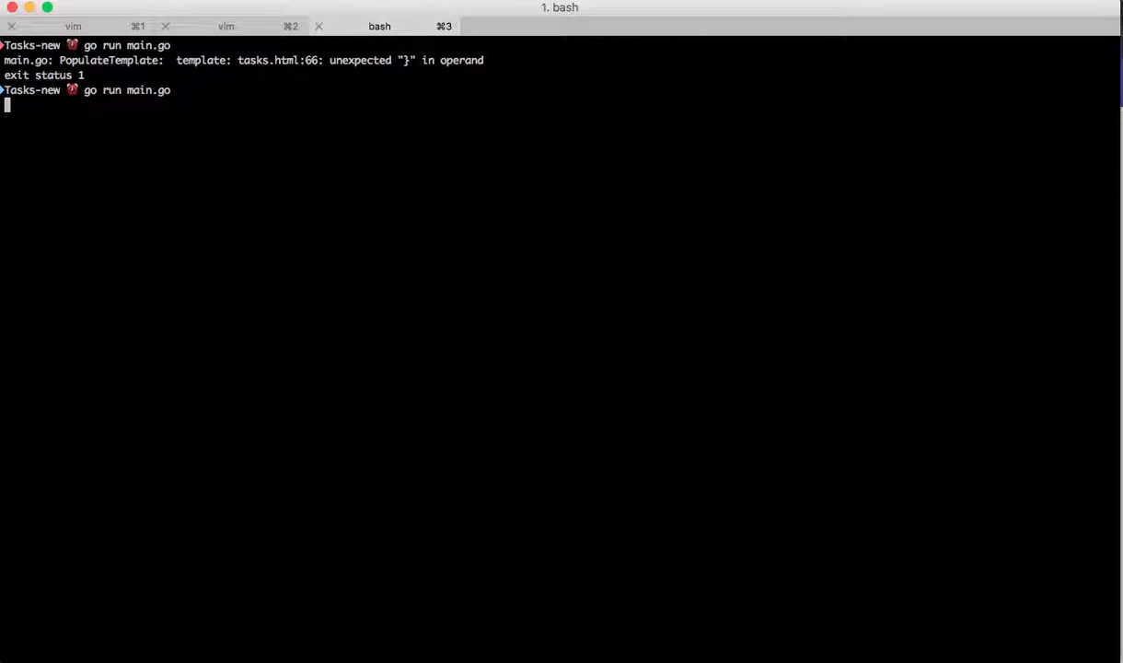
{"action": "key", "text": "Return"}
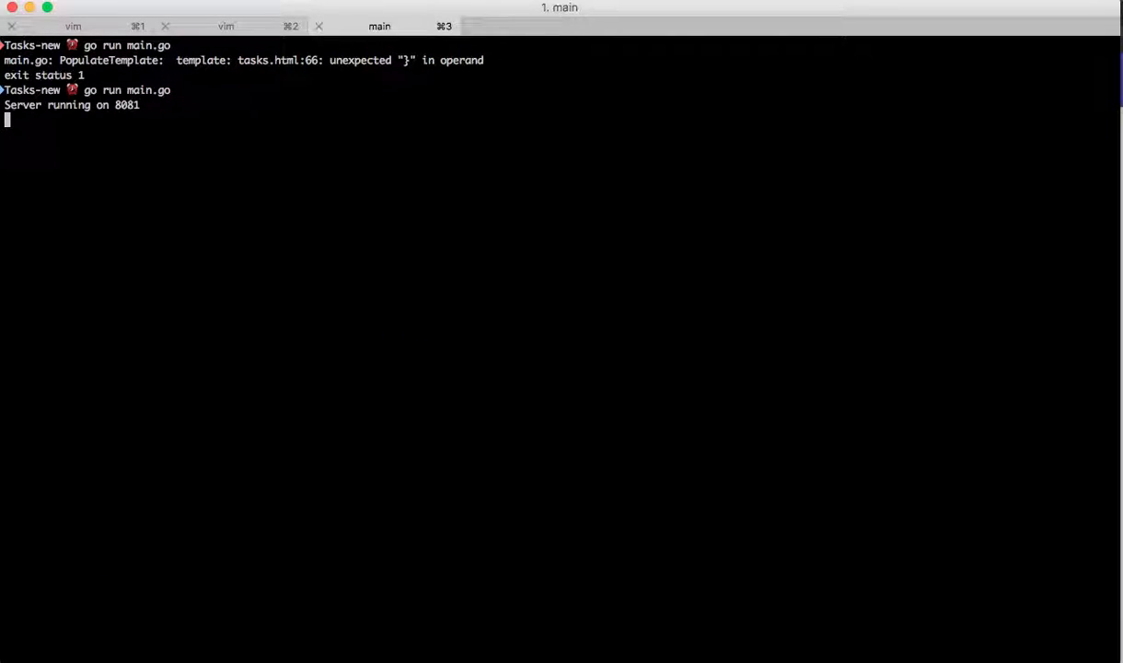
{"action": "key", "text": "cmd+tab"}
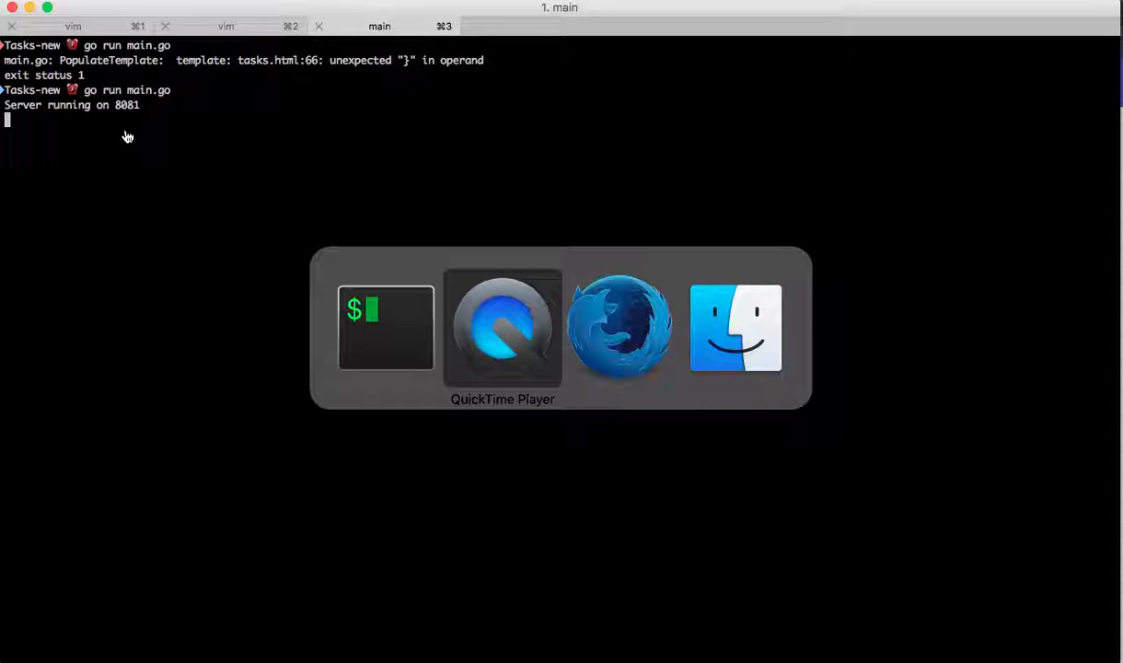
Load localhost:8081 in Firefox and expand the three tasks to check their content and comments
{"action": "left_click", "coordinate": [622, 327]}
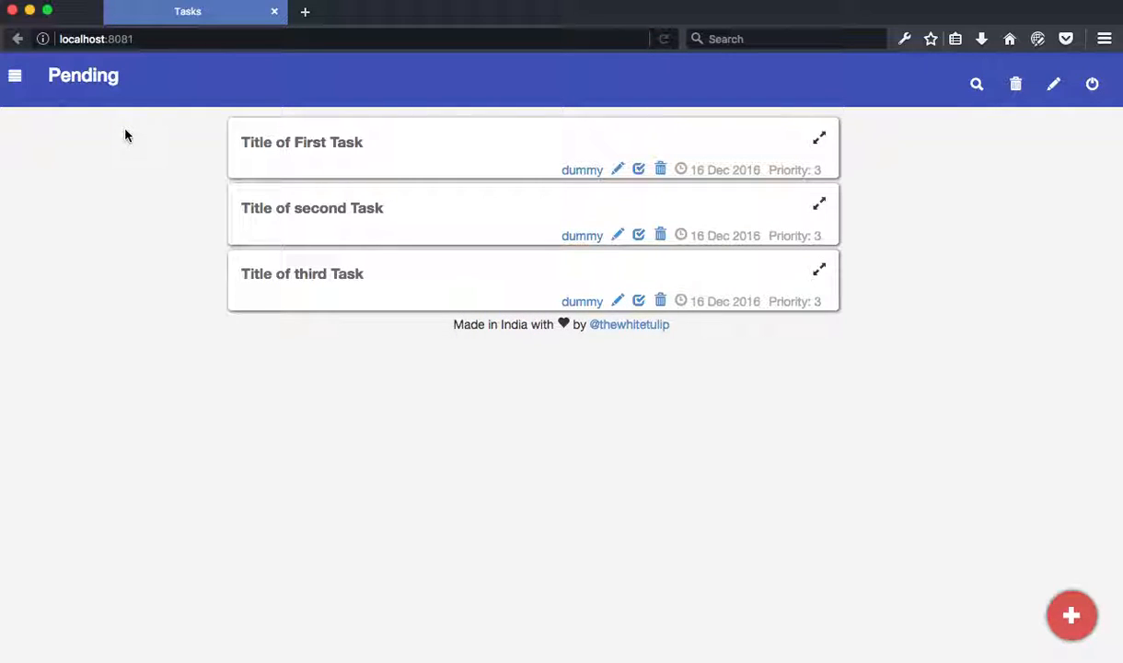
{"action": "left_click", "coordinate": [102, 40]}
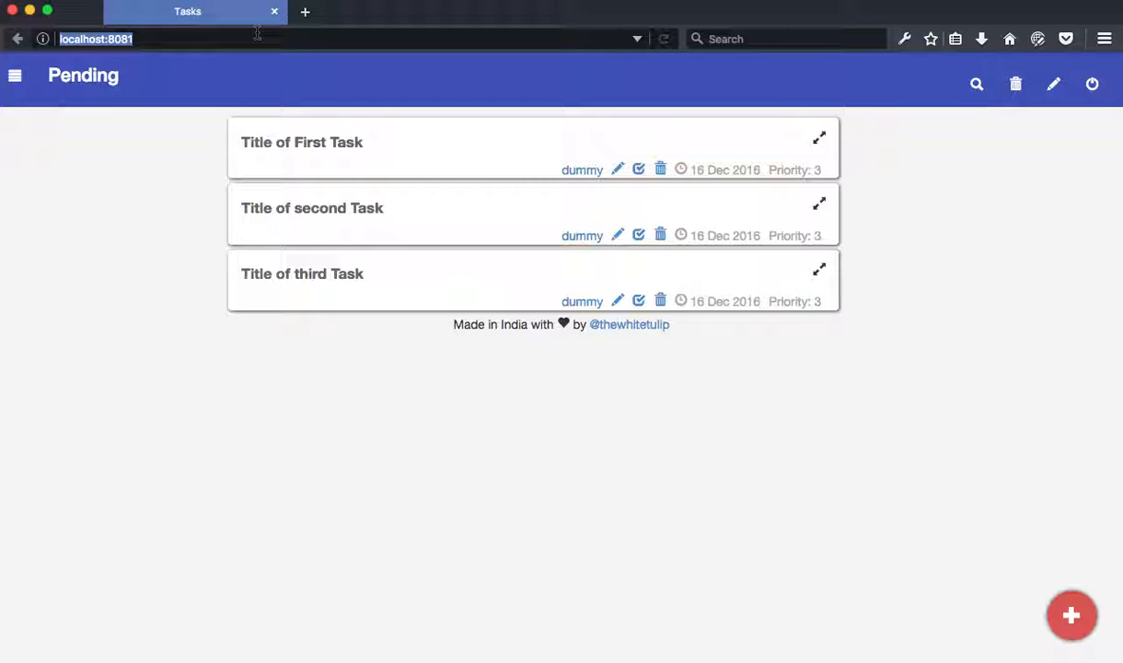
{"action": "left_click", "coordinate": [310, 12]}
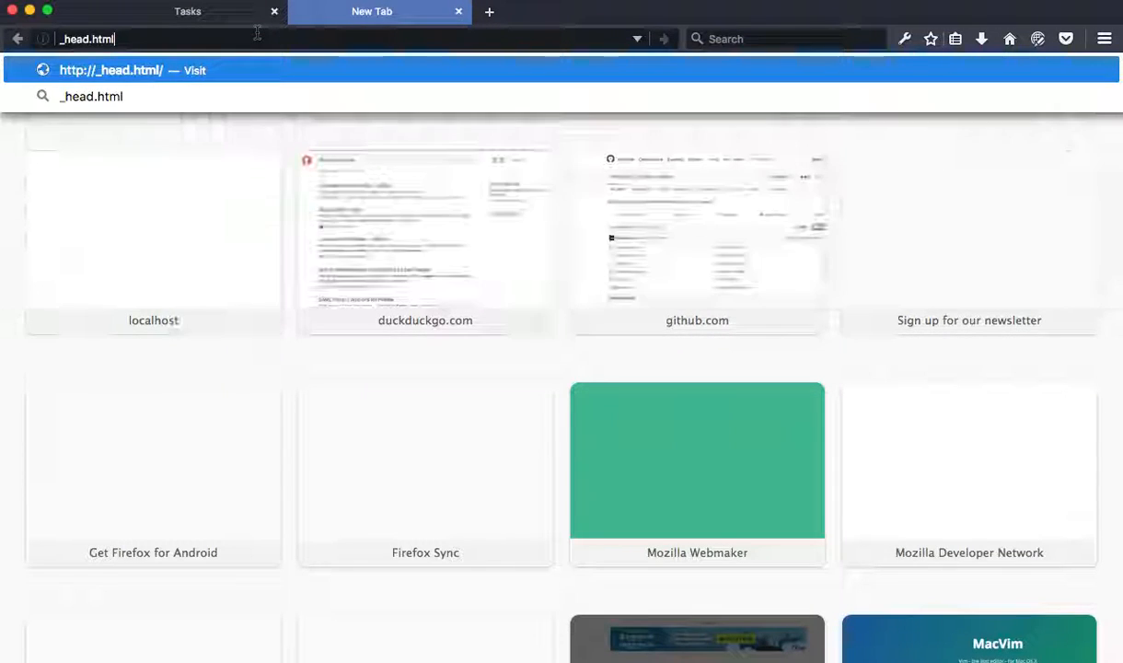
{"action": "left_click", "coordinate": [198, 11]}
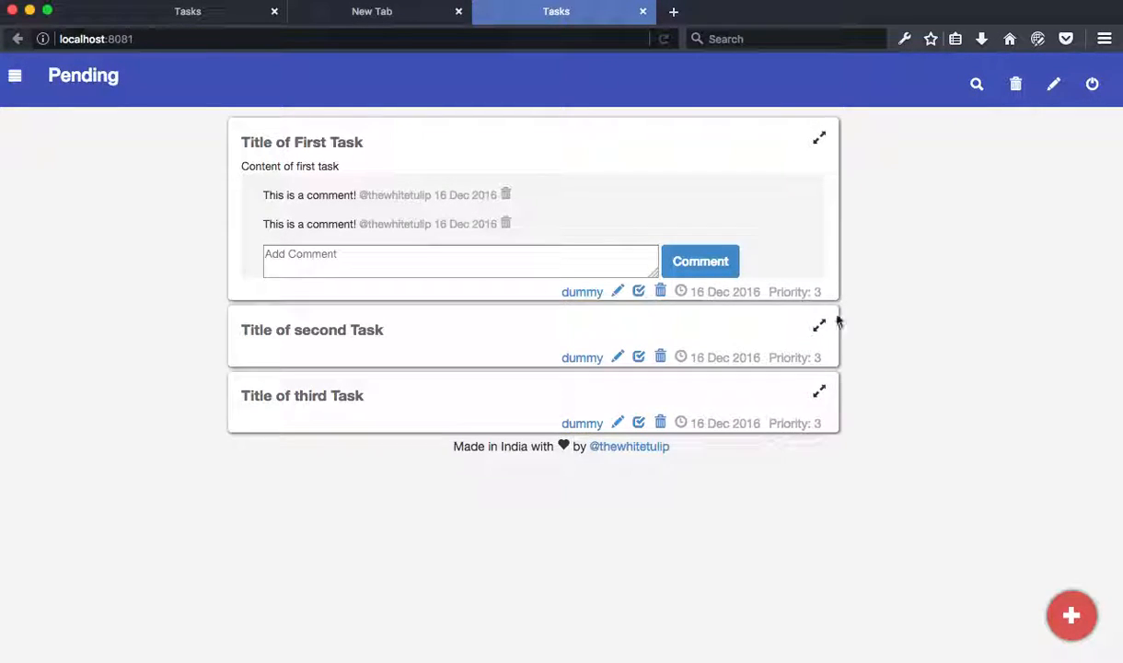
{"action": "left_click", "coordinate": [820, 324]}
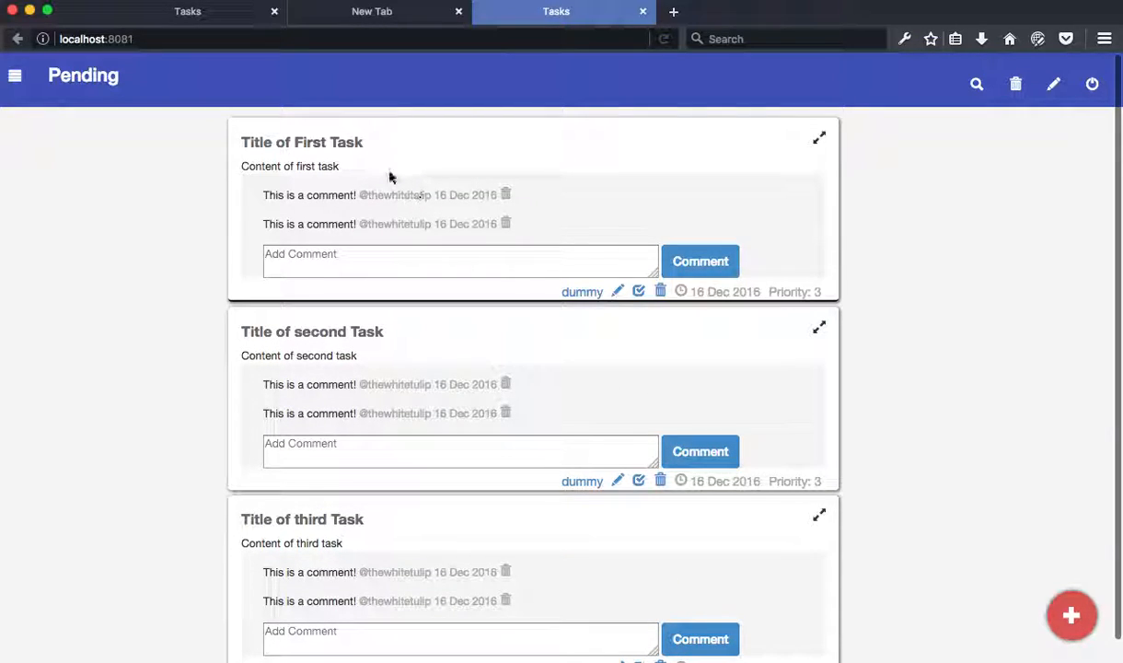
{"action": "scroll", "scroll_direction": "down", "scroll_amount": 3}
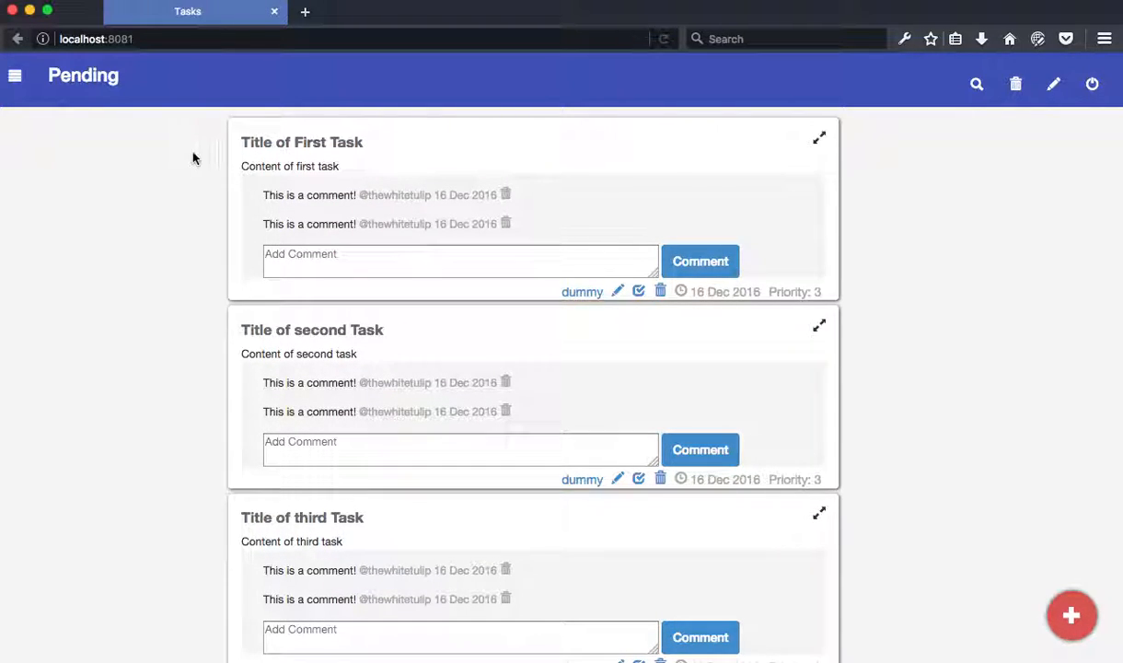
{"action": "mouse_move", "coordinate": [159, 154]}
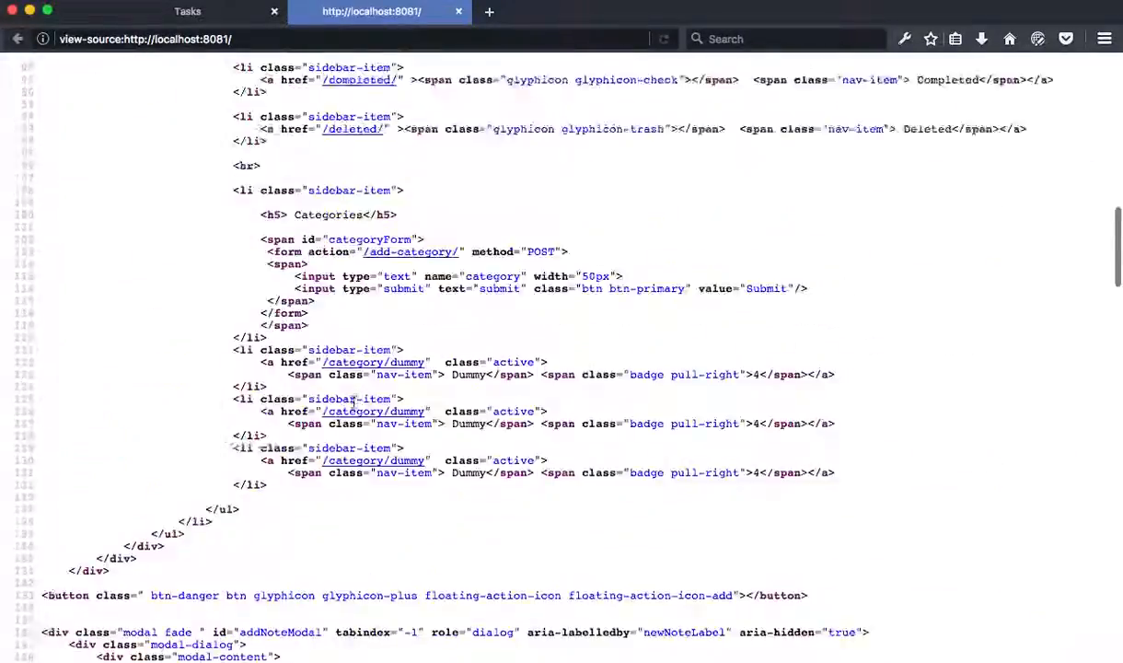
Search the page source for 'timeline' and inspect each task's note and comment markup
{"action": "scroll", "scroll_direction": "down", "scroll_amount": 3}
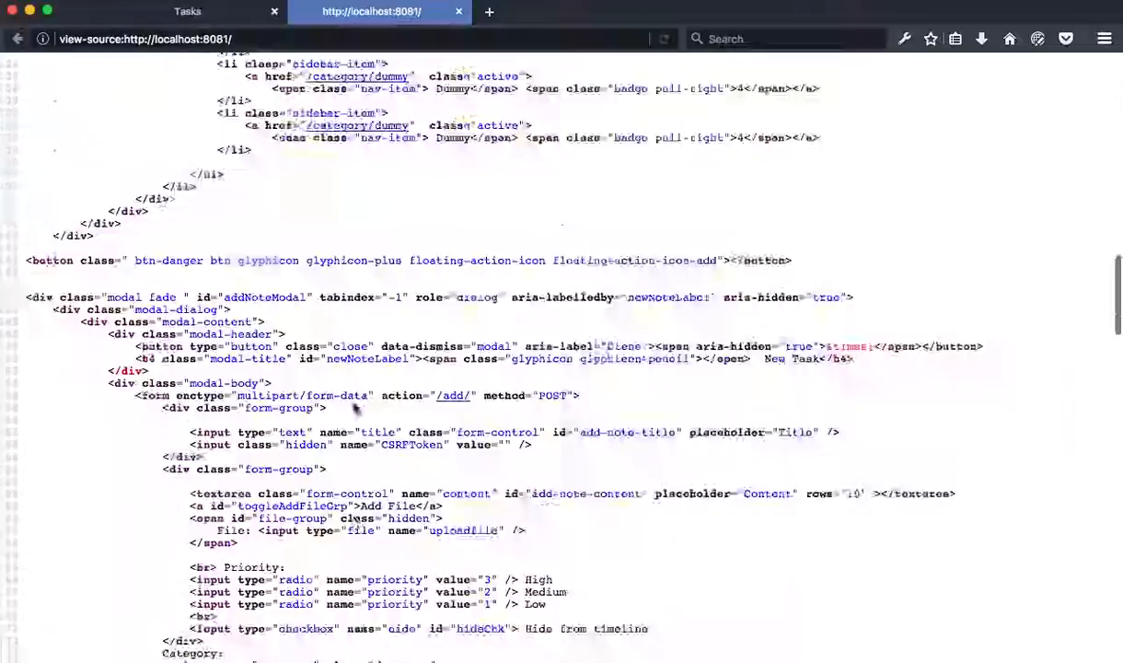
{"action": "scroll", "scroll_direction": "down", "scroll_amount": 3}
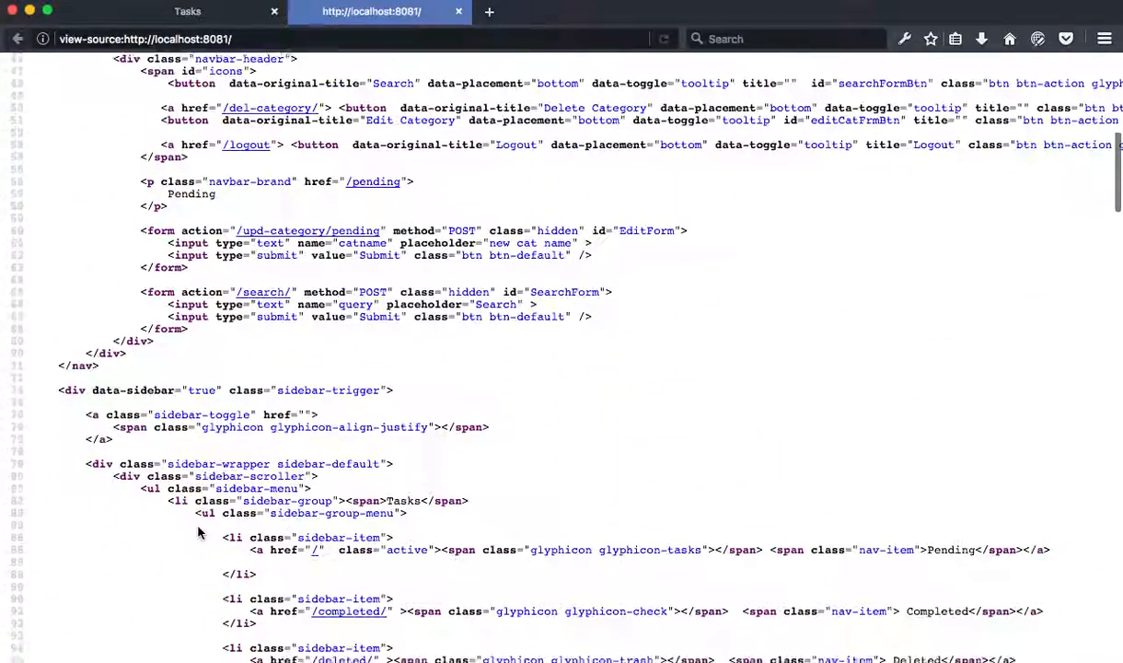
{"action": "key", "text": "Cmd+f"}
{"action": "type", "text": "id=\"1\""}
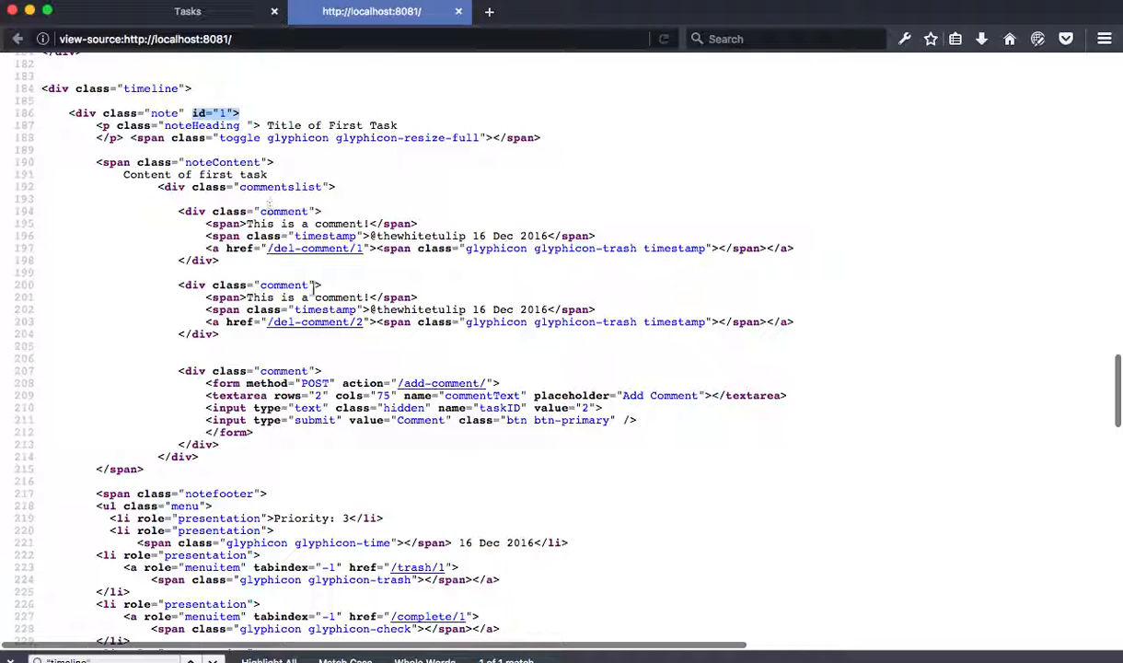
{"action": "mouse_move", "coordinate": [355, 249]}
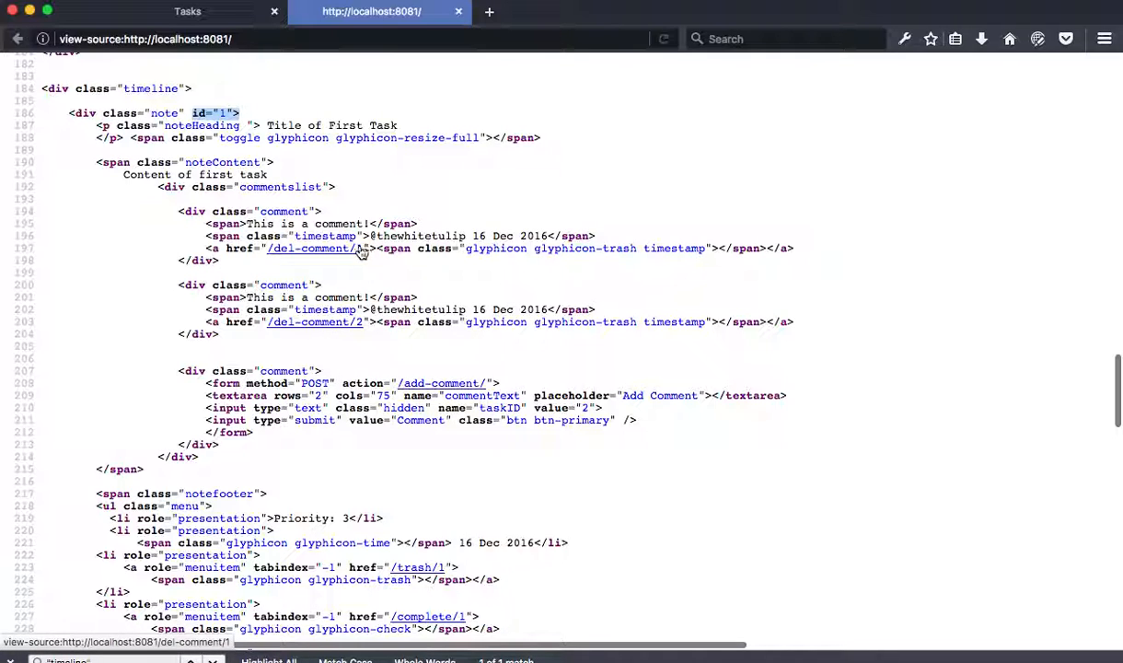
{"action": "mouse_move", "coordinate": [351, 363]}
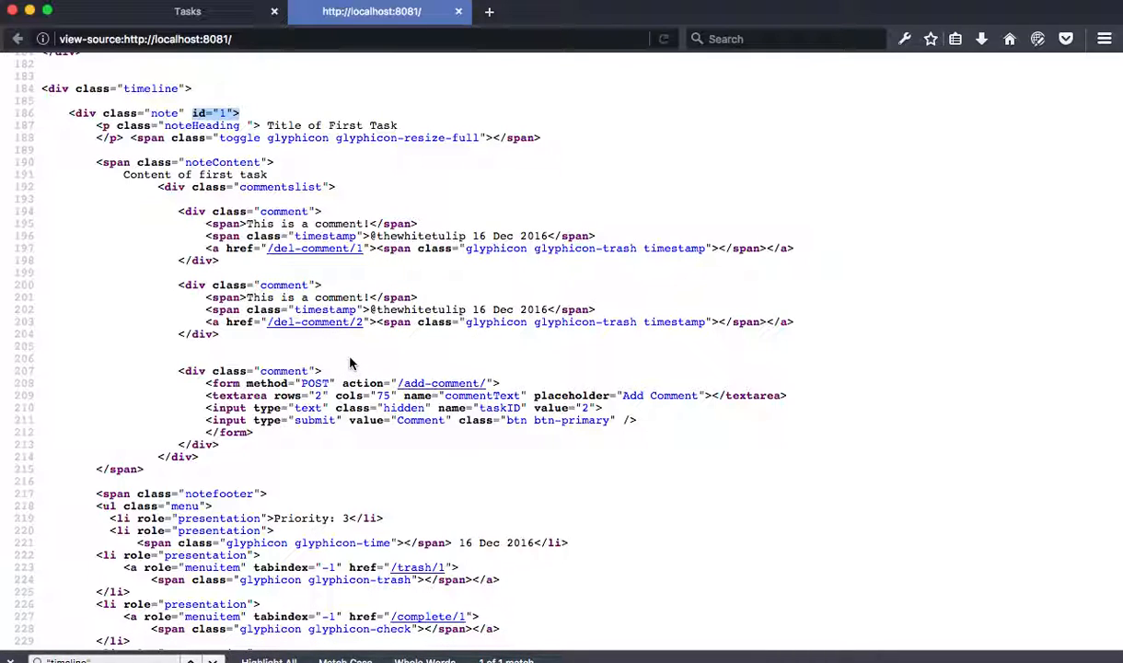
{"action": "scroll", "scroll_direction": "down", "scroll_amount": 3}
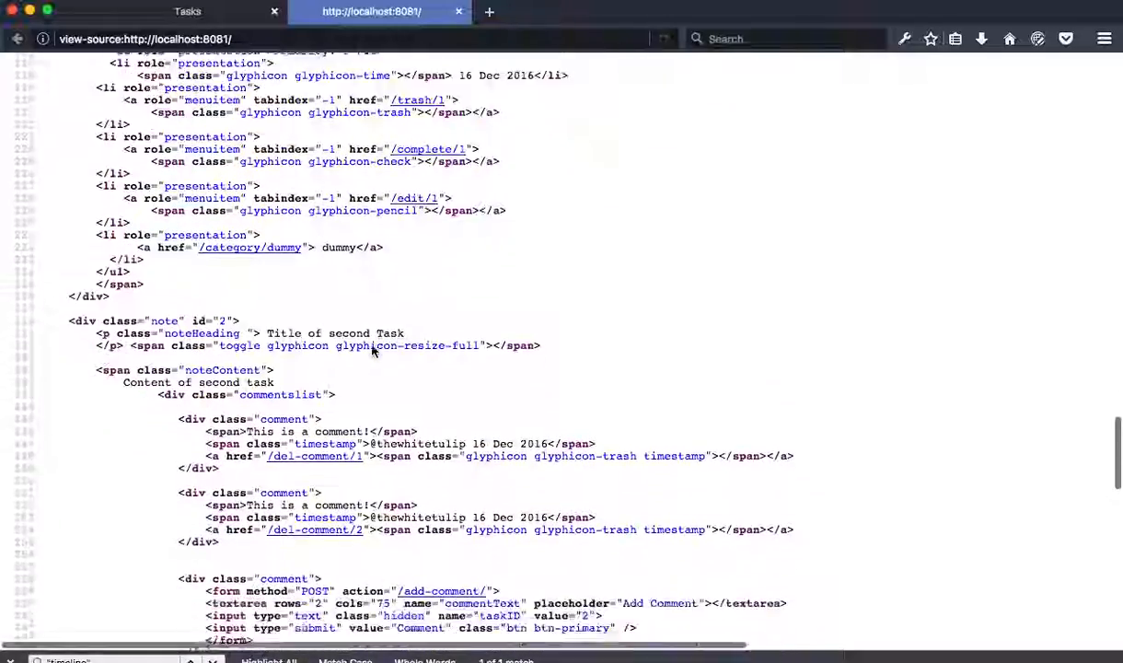
{"action": "scroll", "scroll_direction": "down", "scroll_amount": 3}
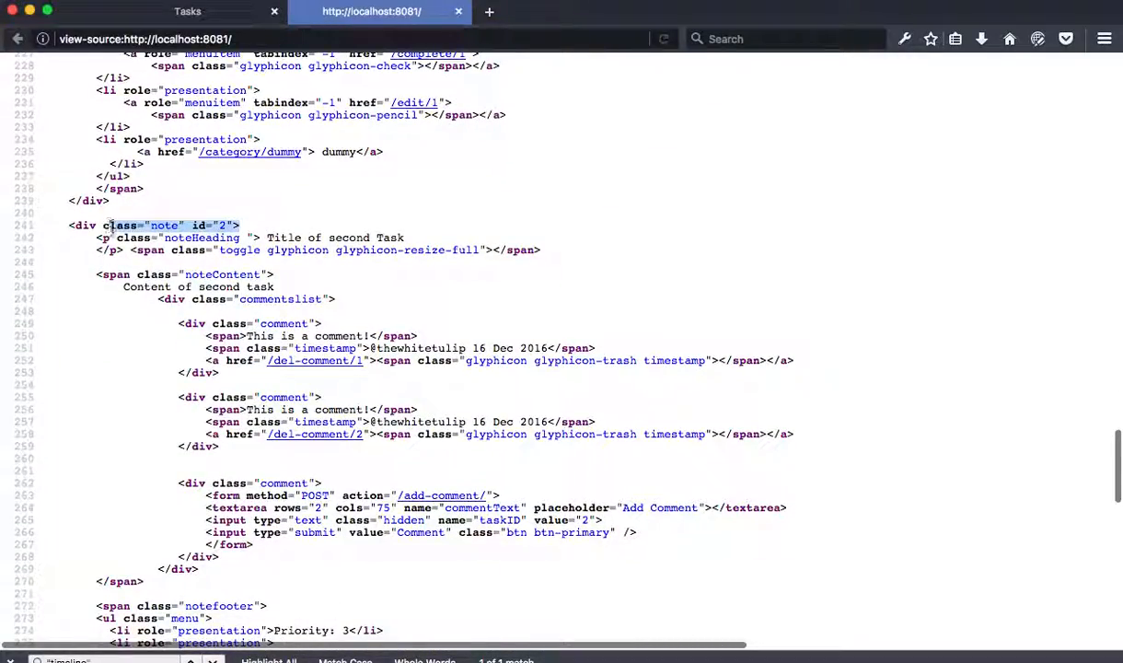
{"action": "scroll", "scroll_direction": "down", "scroll_amount": 3}
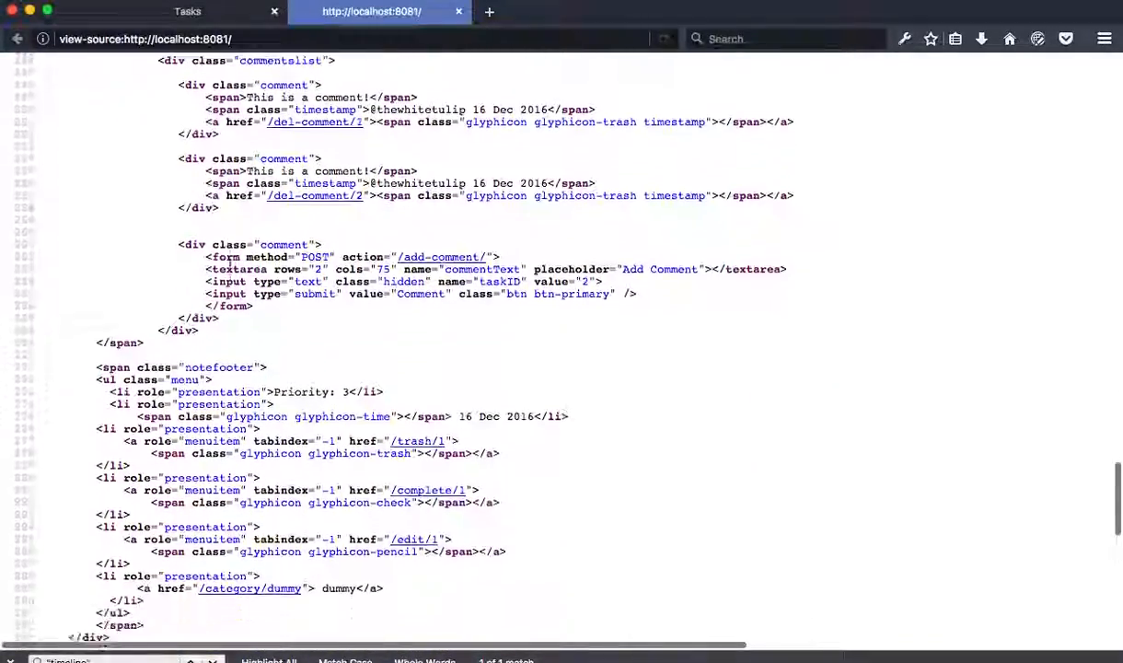
{"action": "scroll", "scroll_direction": "down", "scroll_amount": 3}
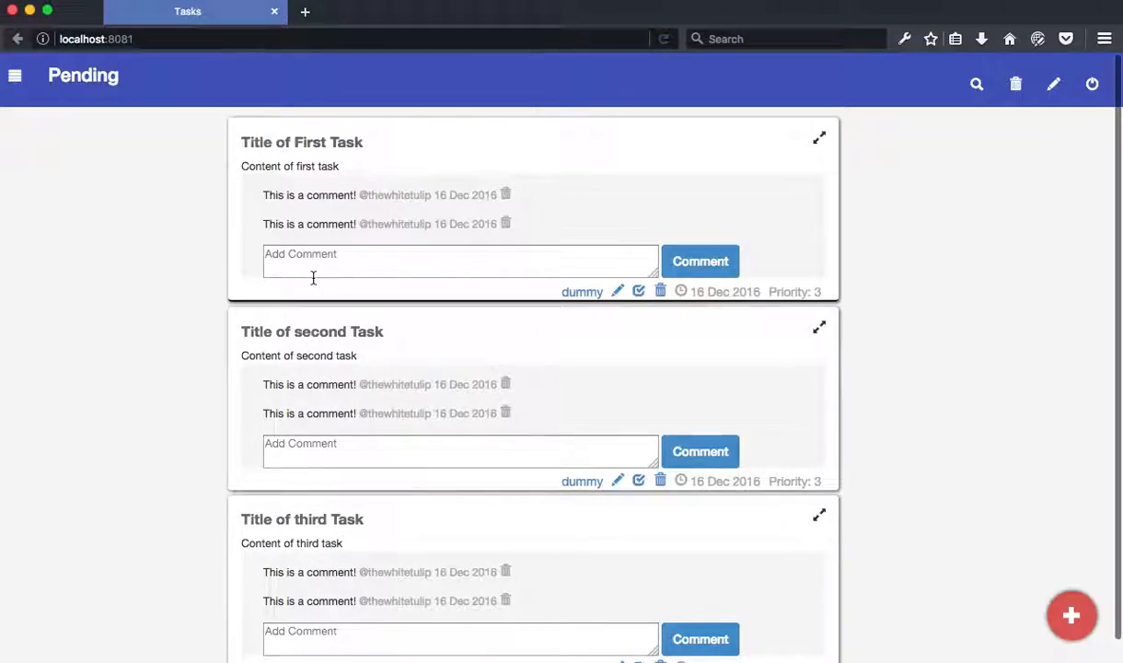
Return to iTerm2 and show templates/tasks.html in the second vim tab
{"action": "left_click", "coordinate": [819, 137]}
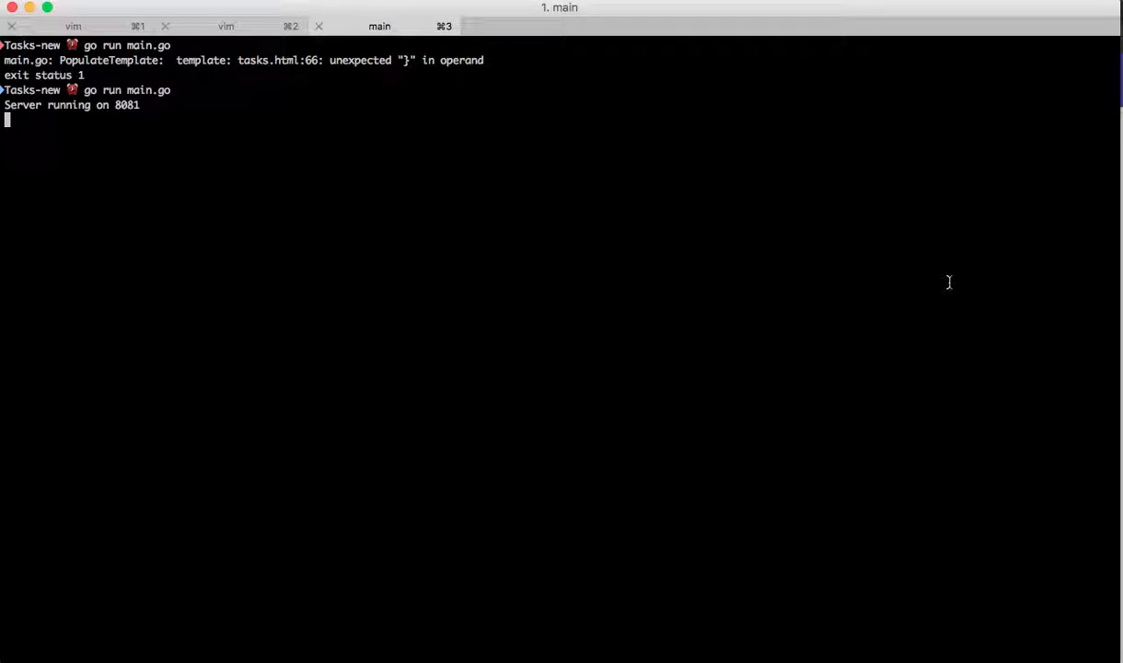
{"action": "left_click", "coordinate": [225, 25]}
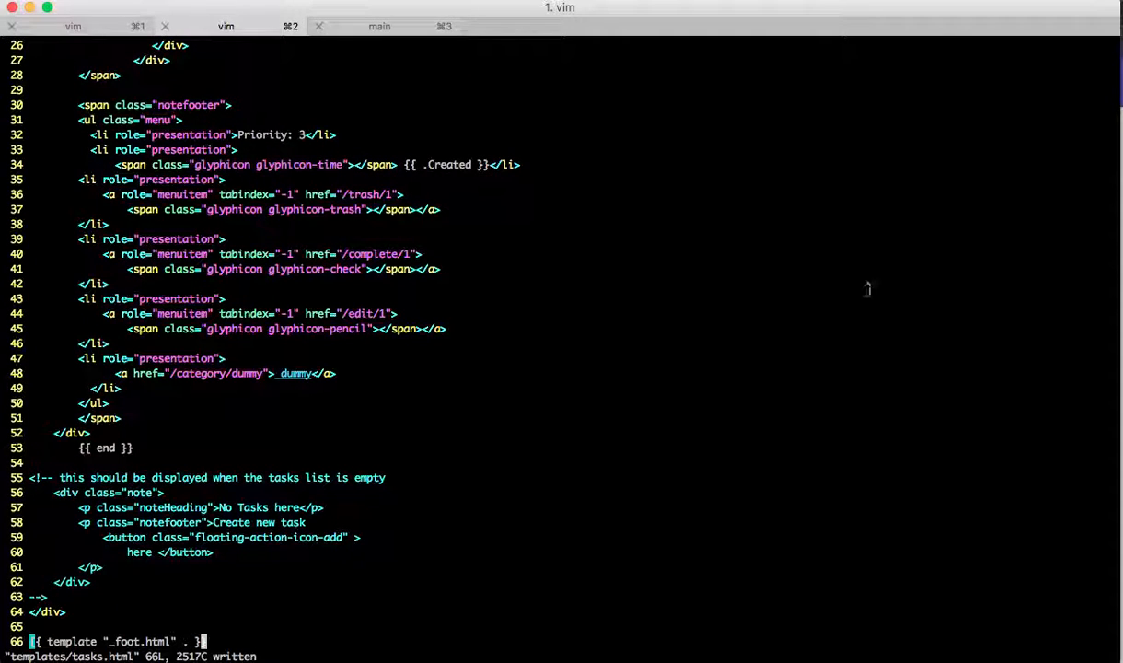